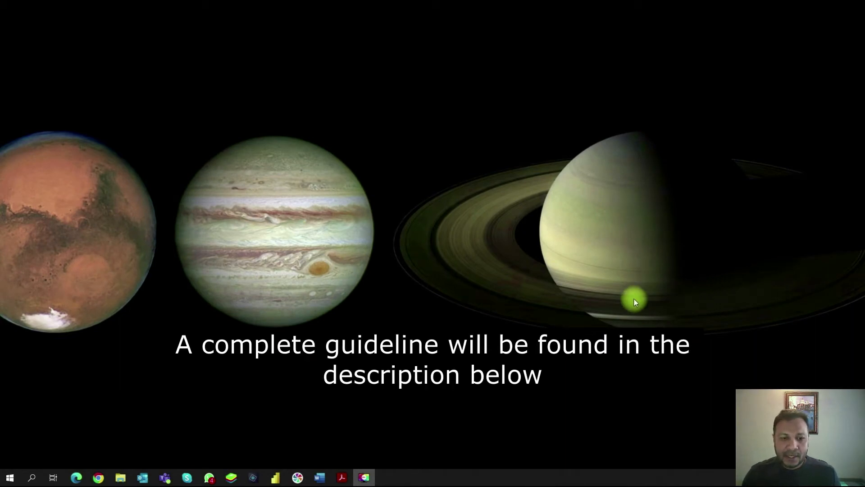
mouse_move(626, 304)
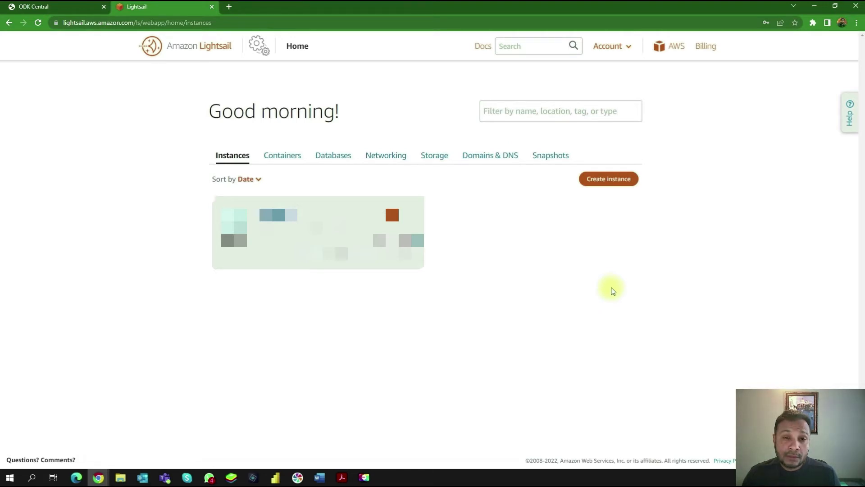
mouse_move(604, 211)
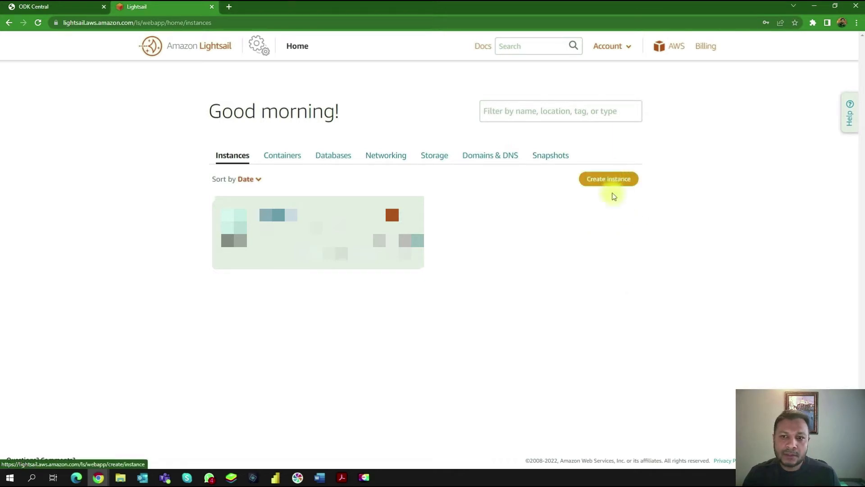
Start a new instance in the Virginia region and filter blueprints to OS Only.
click(609, 179)
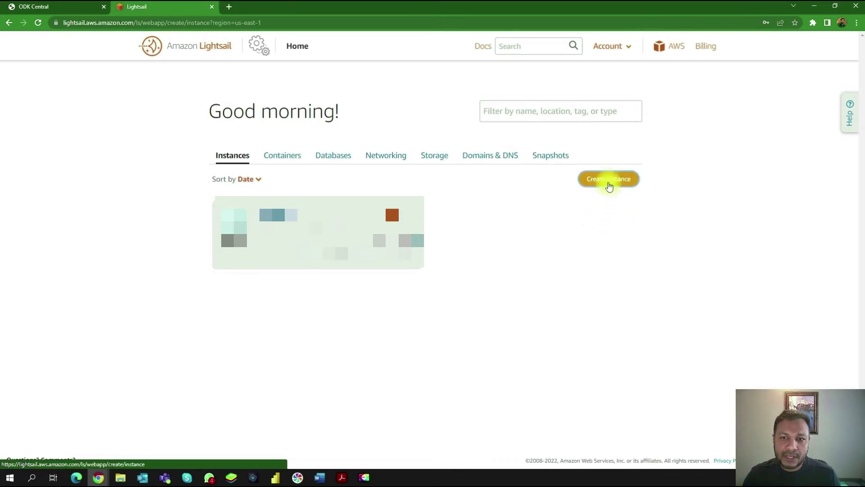
click(609, 179)
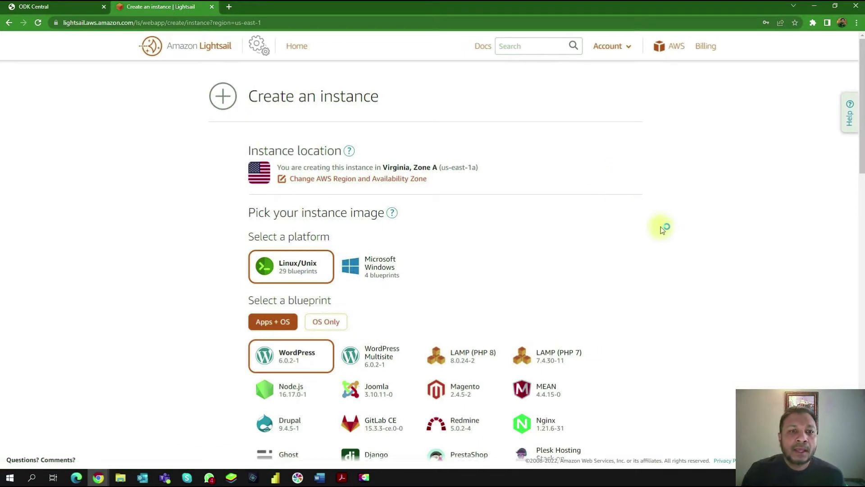
mouse_move(446, 163)
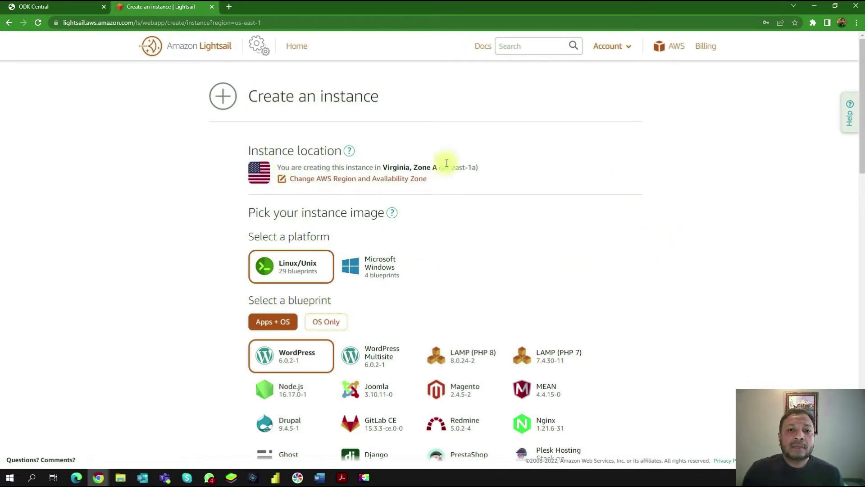
click(356, 179)
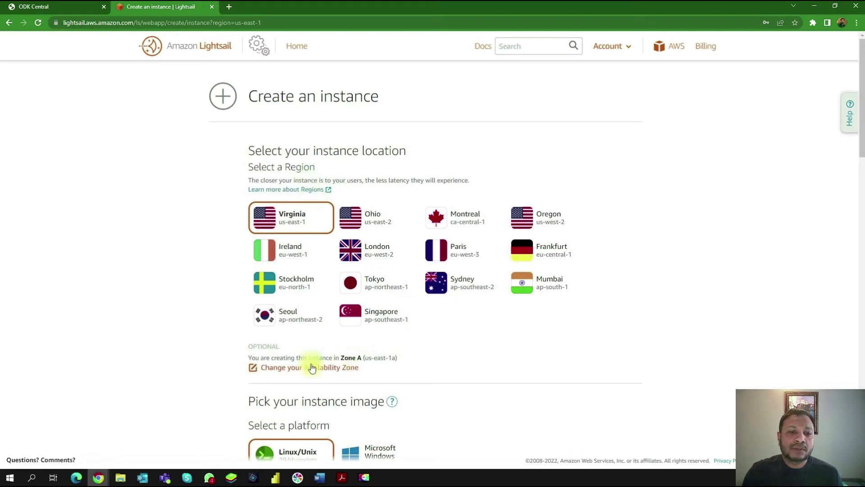
mouse_move(565, 341)
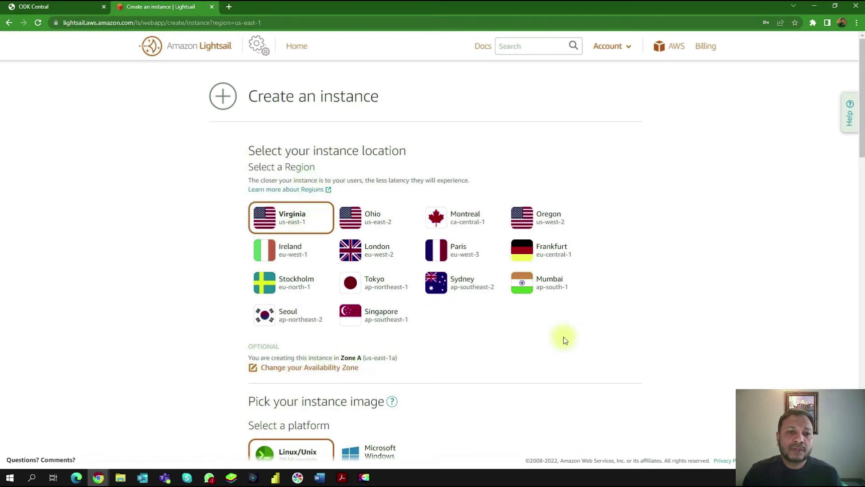
scroll(down, 3)
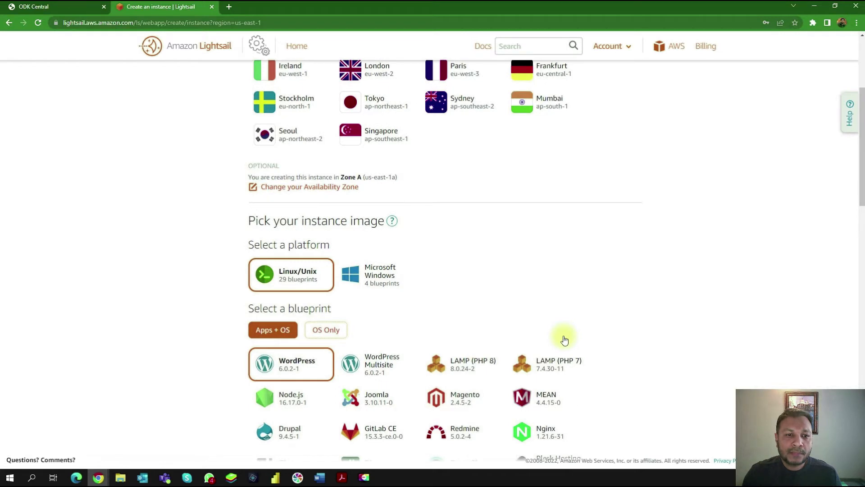
scroll(down, 3)
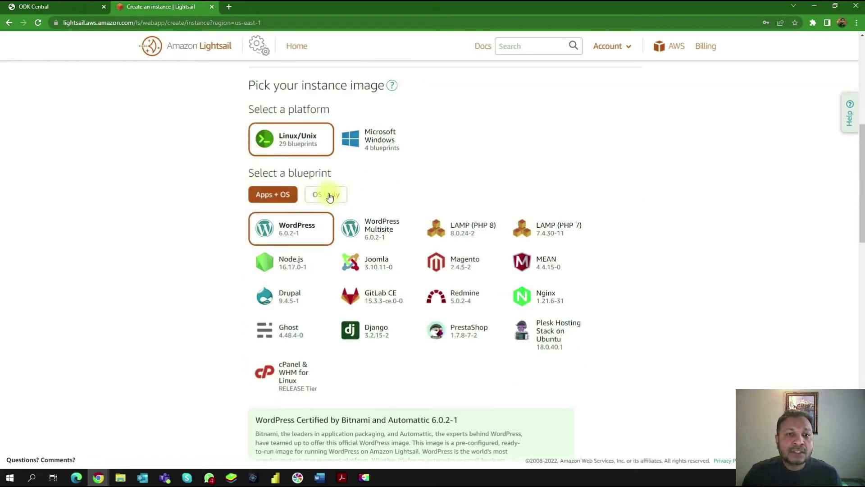
click(327, 194)
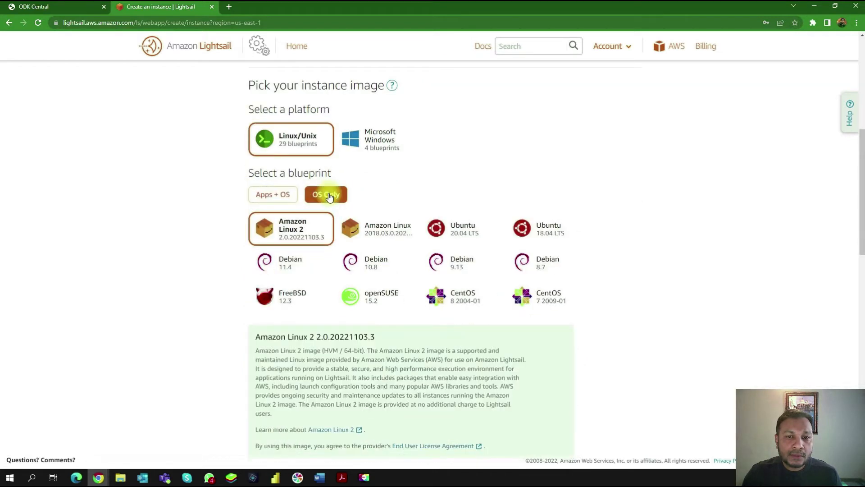
mouse_move(457, 229)
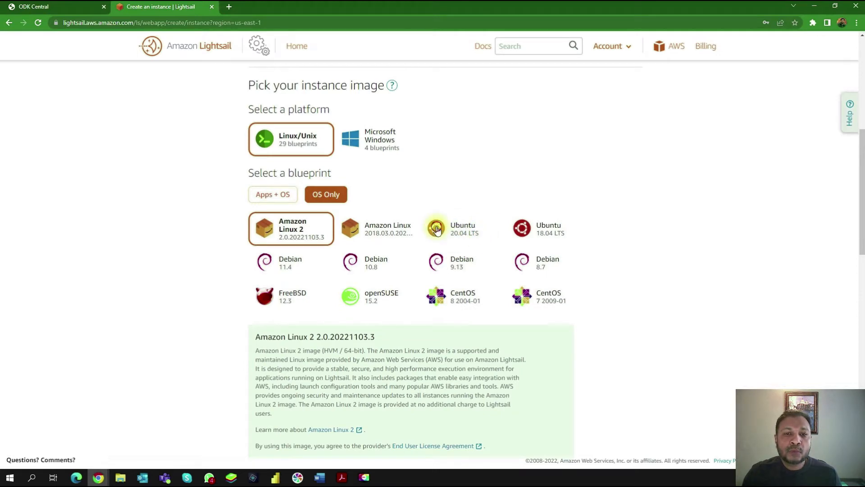
Select the Ubuntu 20.04 LTS blueprint and the $5 monthly plan.
click(436, 228)
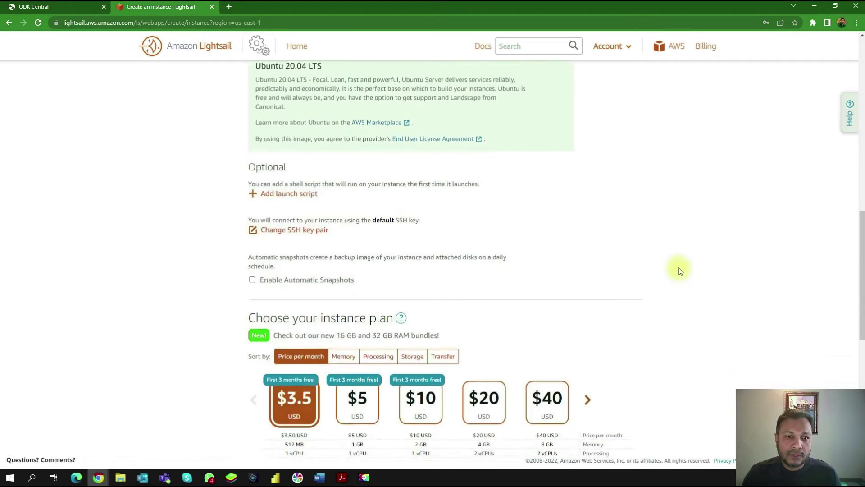
scroll(down, 3)
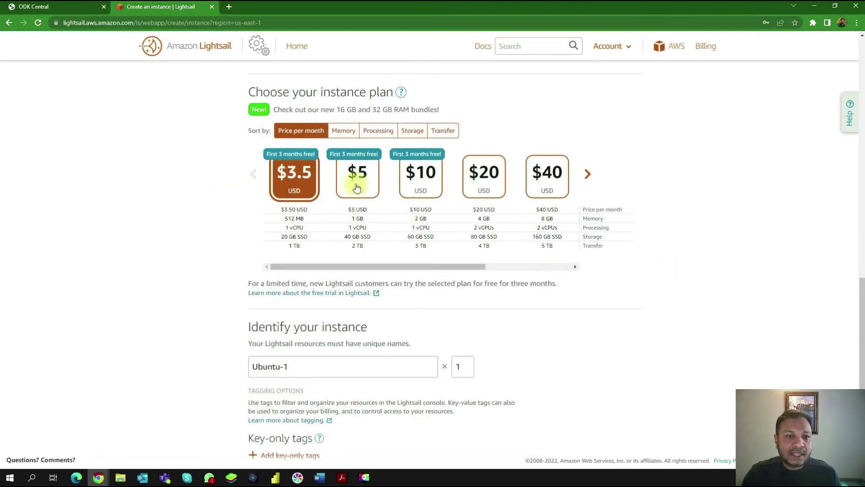
click(357, 175)
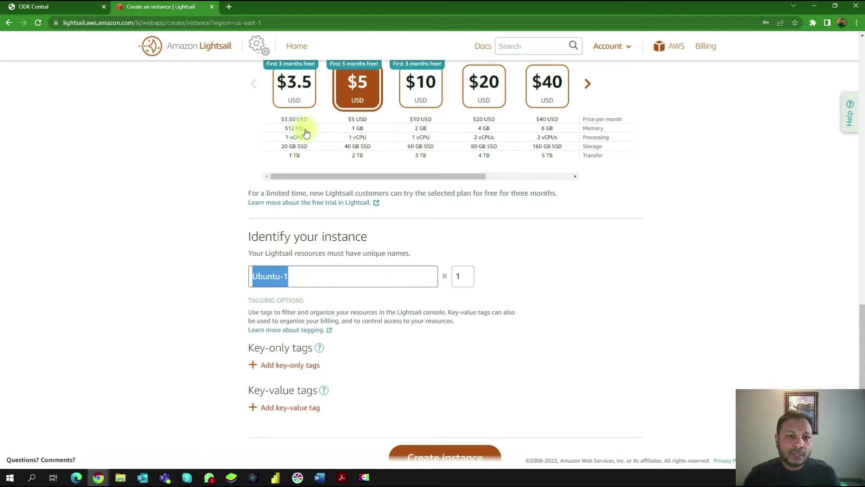
mouse_move(376, 106)
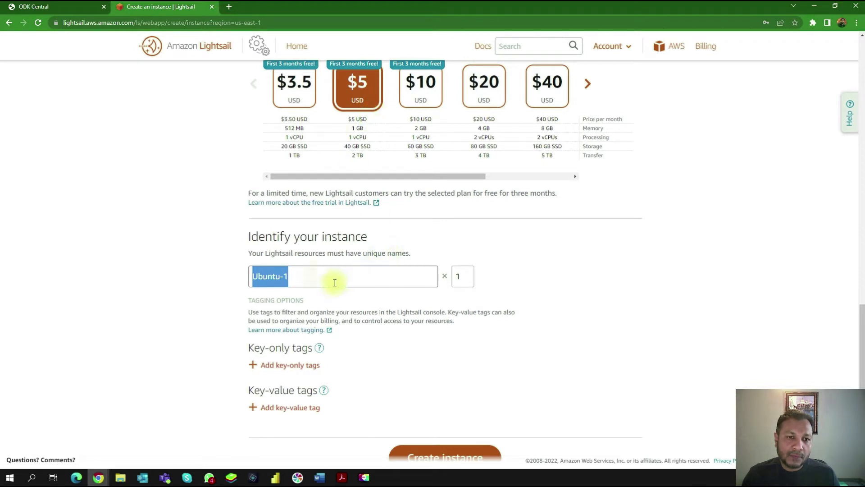
mouse_move(202, 275)
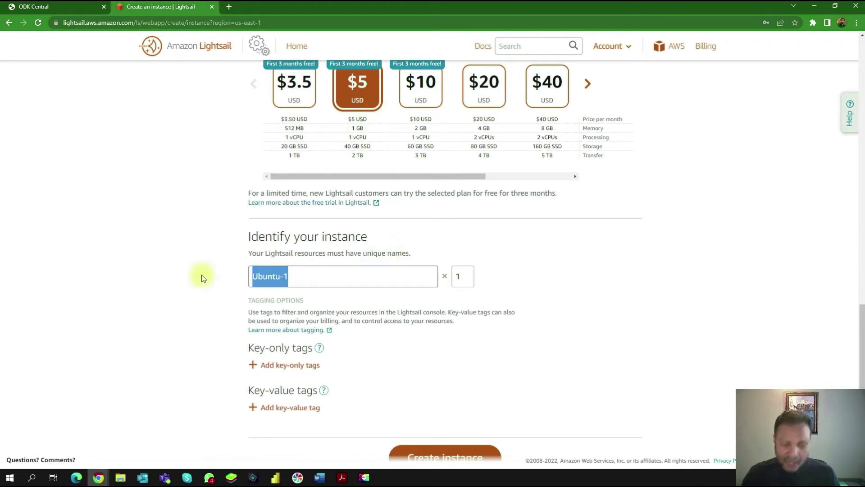
Name the instance ODK-Central-demo.
text(ODK-Central)
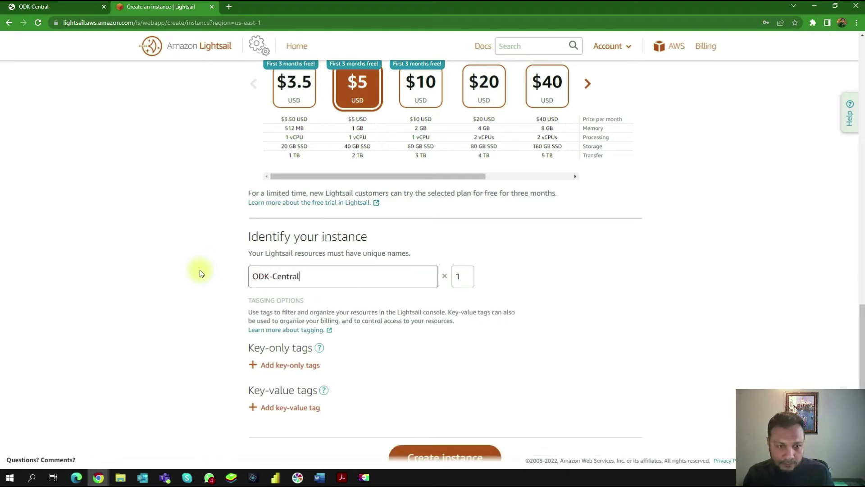
text(-)
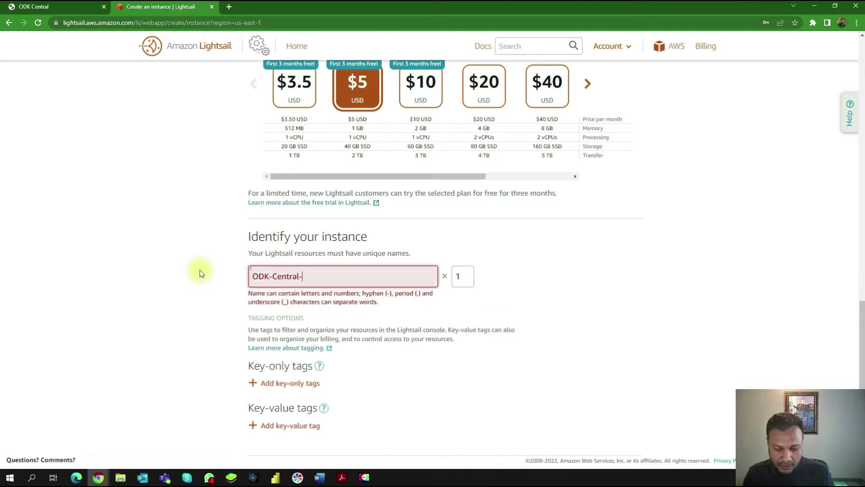
text(demo)
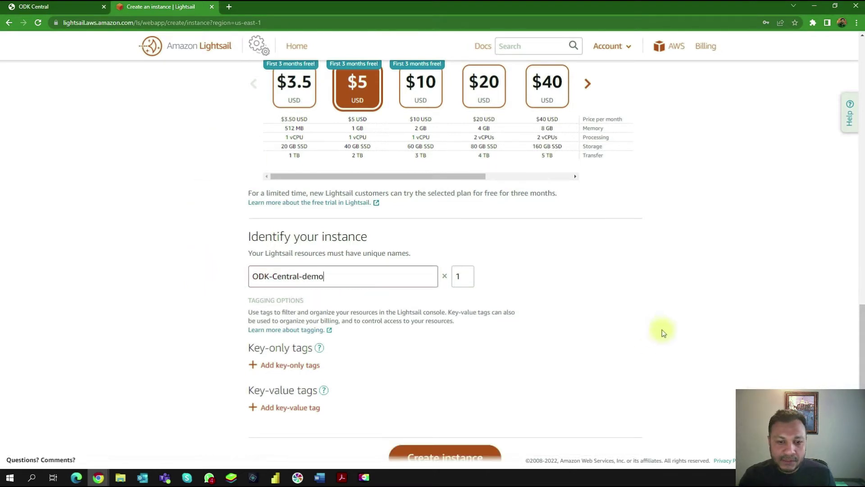
scroll(down, 3)
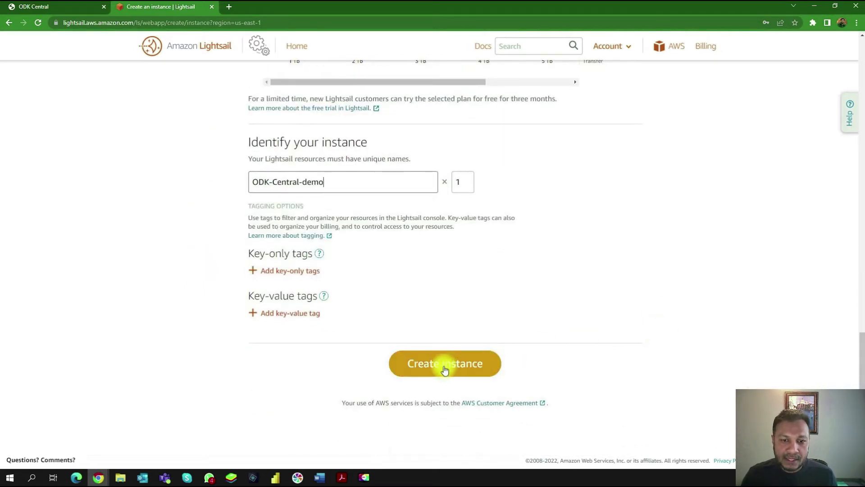
Create the ODK-Central-demo instance and view the Networking resources list.
click(444, 364)
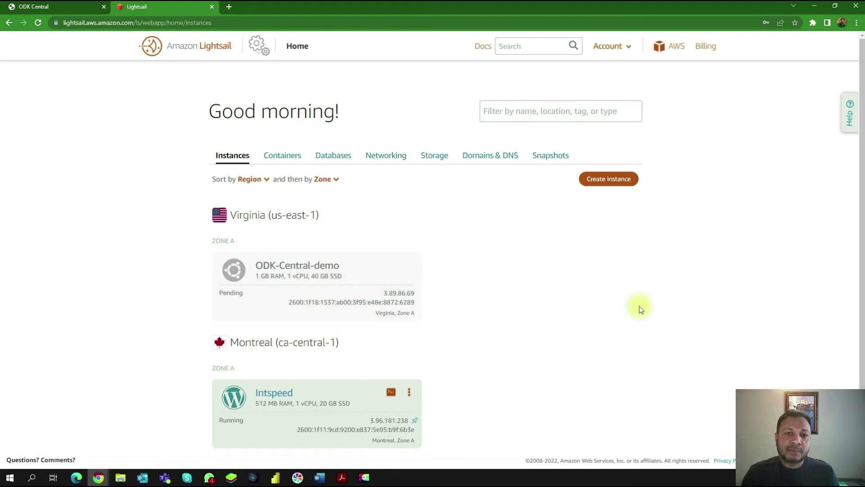
mouse_move(307, 287)
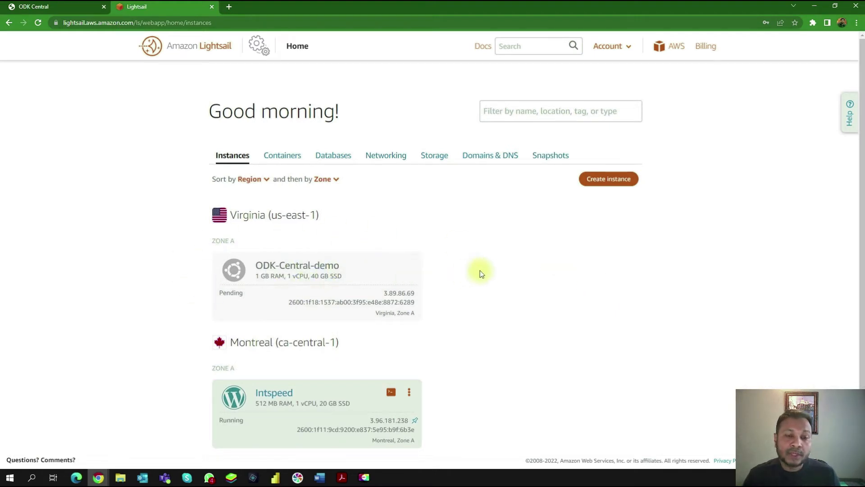
mouse_move(390, 159)
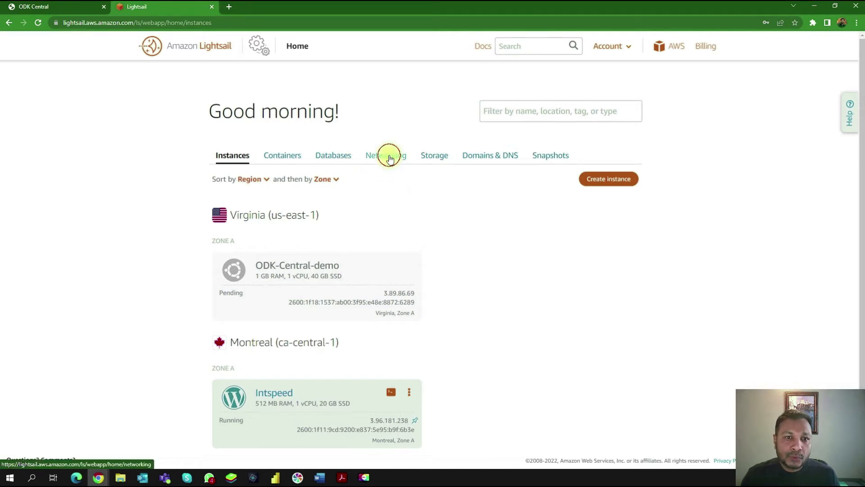
click(386, 155)
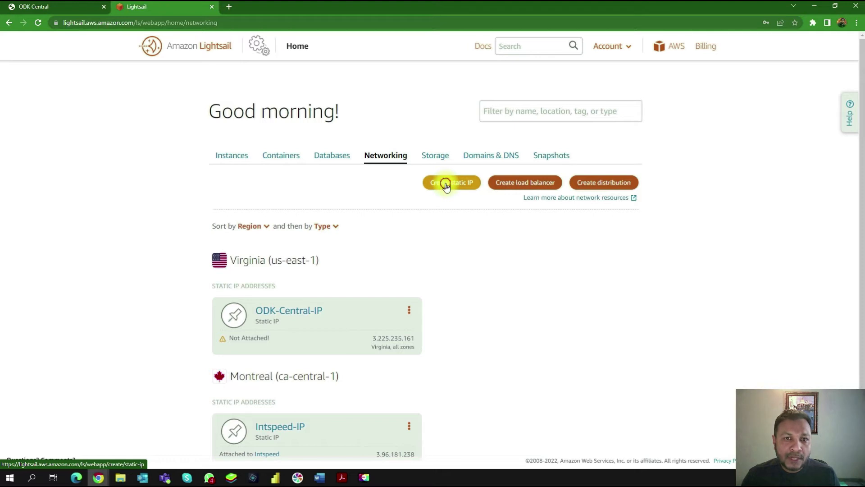
Attach static IP ODK-Central-IP (3.225.235.161) to the ODK-Central-demo instance.
click(445, 182)
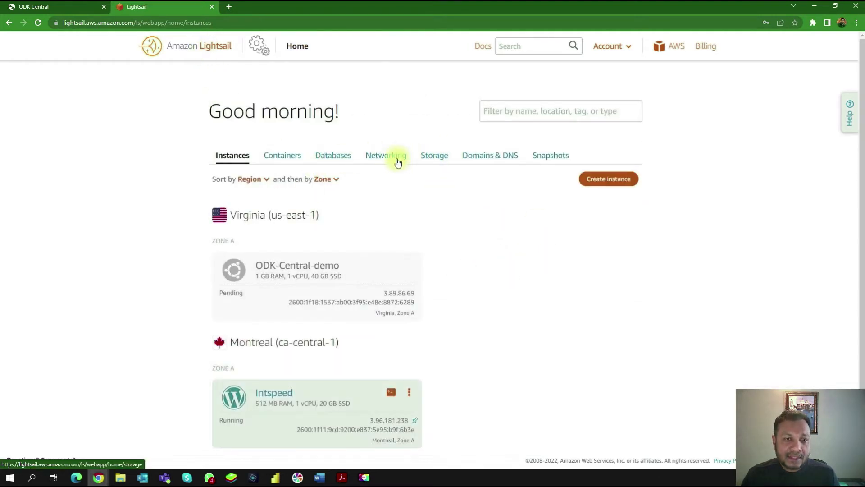
click(386, 155)
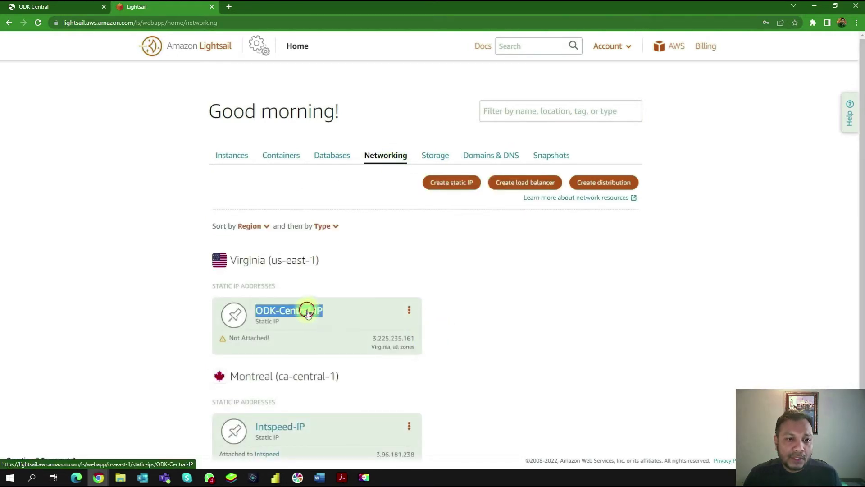
click(289, 311)
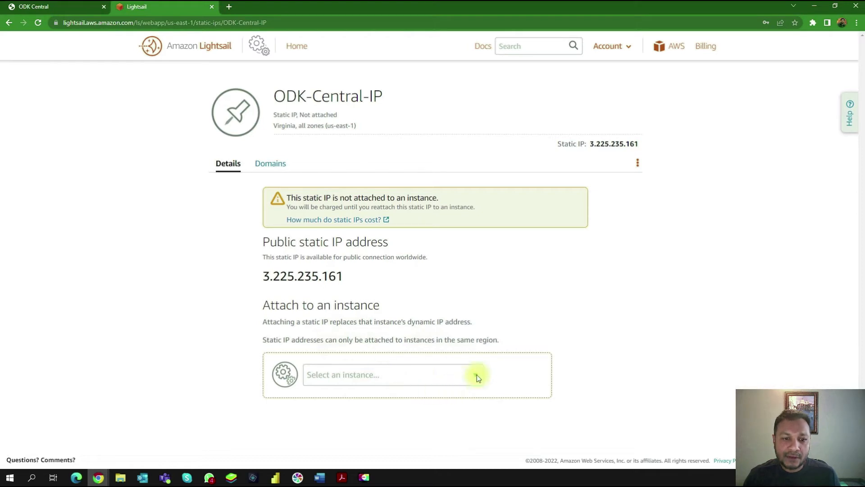
click(395, 375)
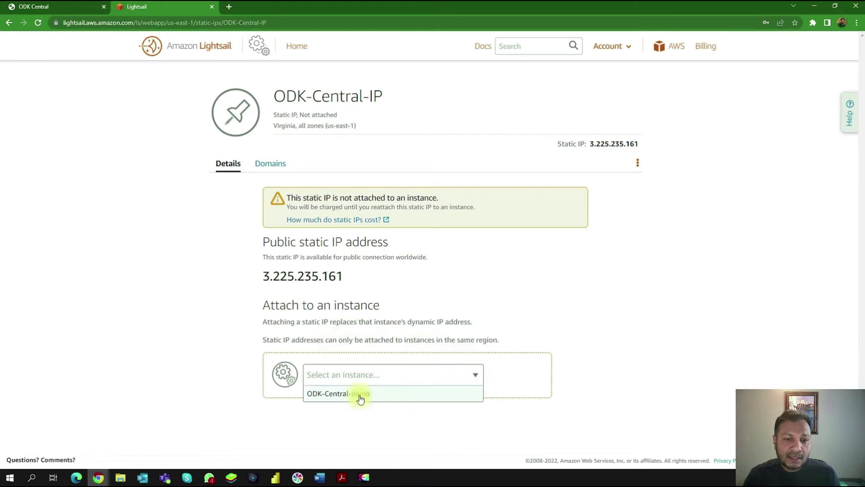
click(356, 393)
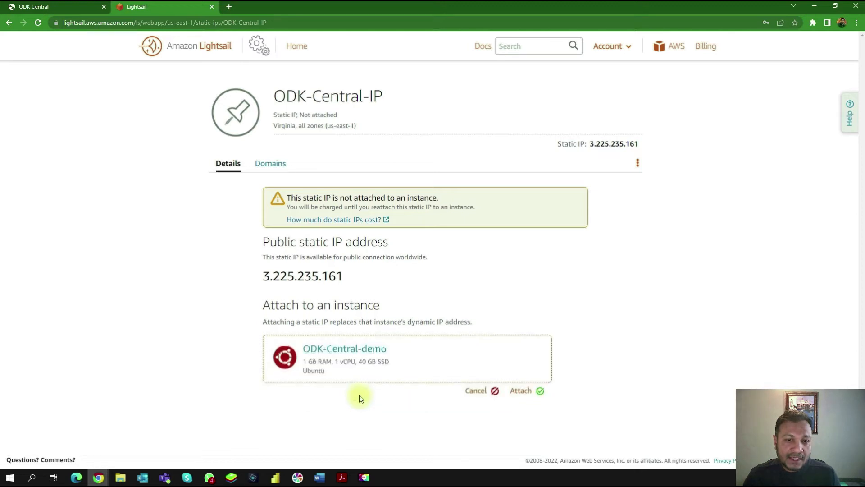
click(520, 390)
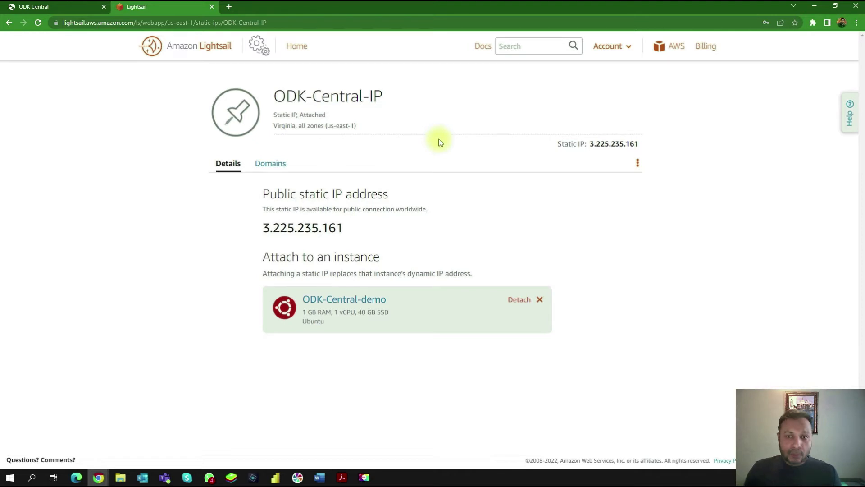
drag(309, 227, 342, 227)
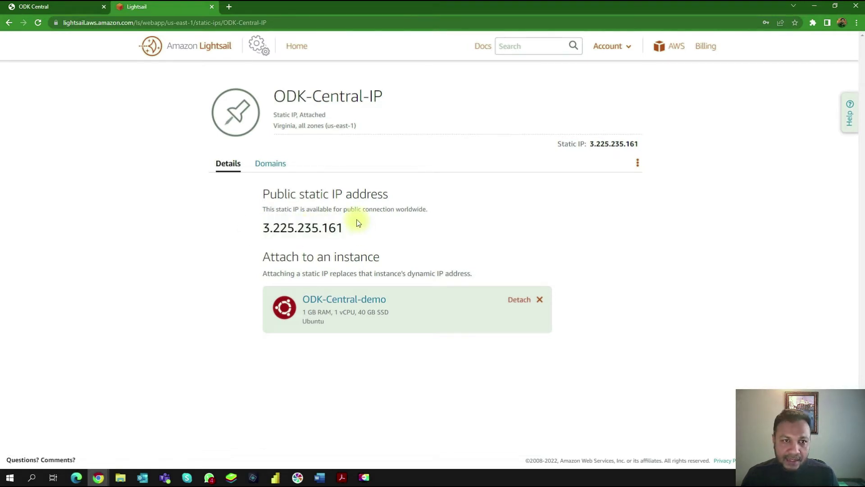
mouse_move(204, 59)
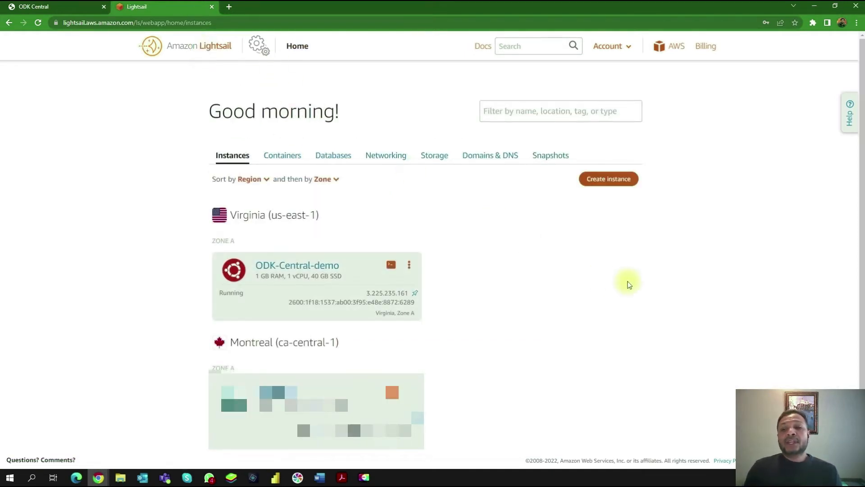
mouse_move(553, 297)
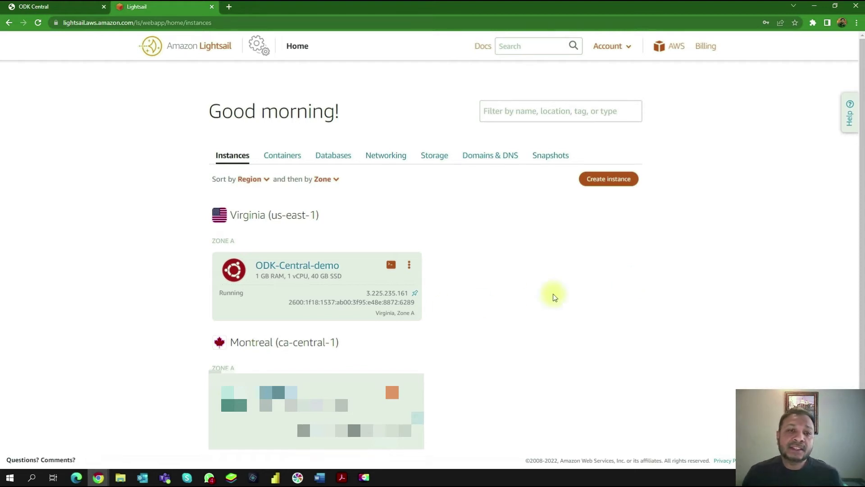
mouse_move(590, 302)
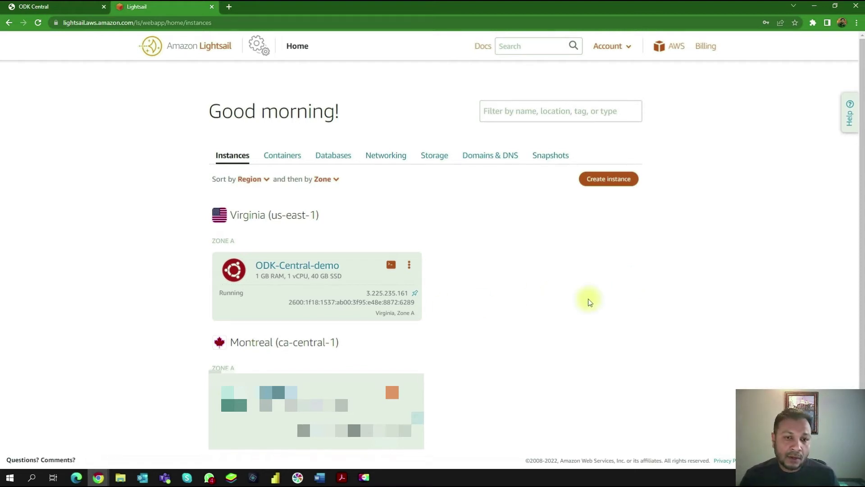
mouse_move(390, 271)
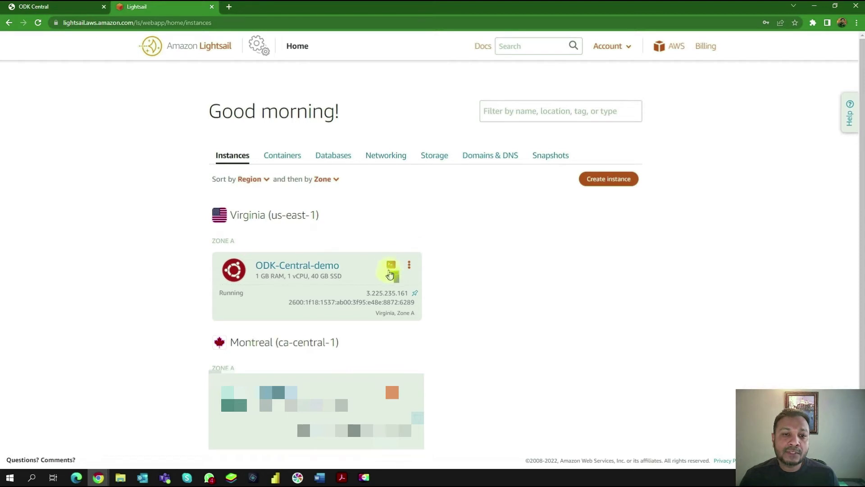
mouse_move(391, 268)
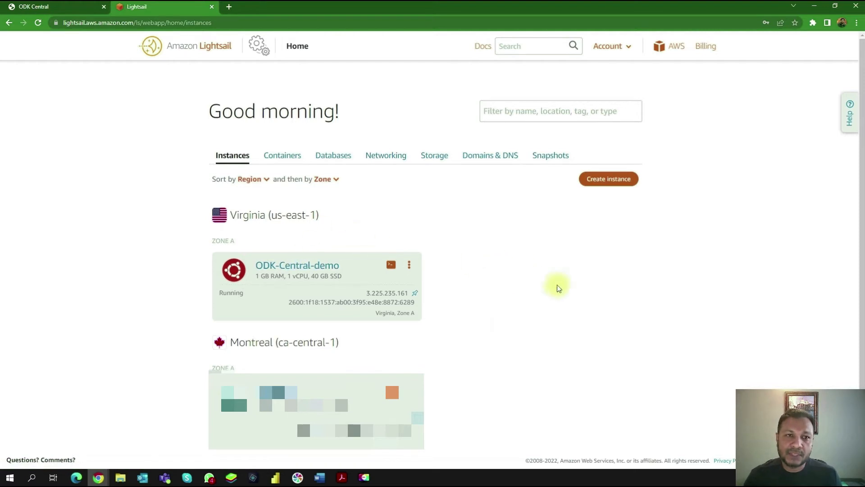
Launch the browser SSH terminal from the ODK-Central-demo instance card.
click(391, 265)
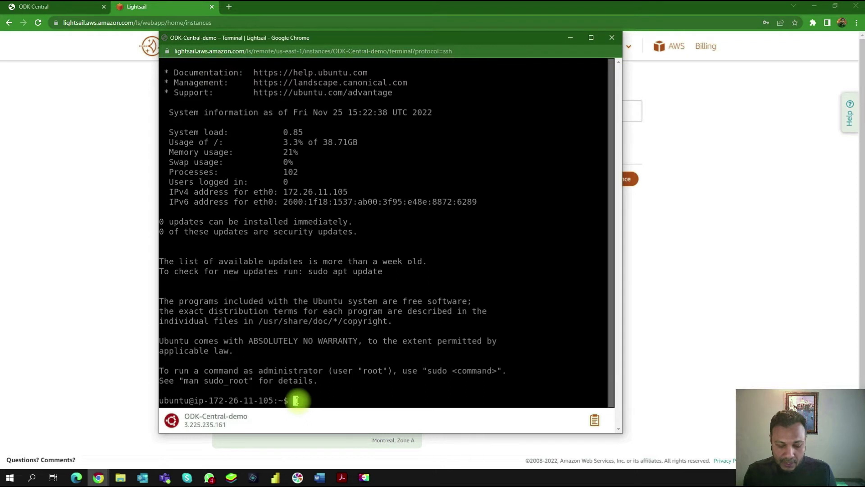
Run sudo apt update, then install apt-transport-https, ca-certificates, curl and software-properties-common.
text(sudo)
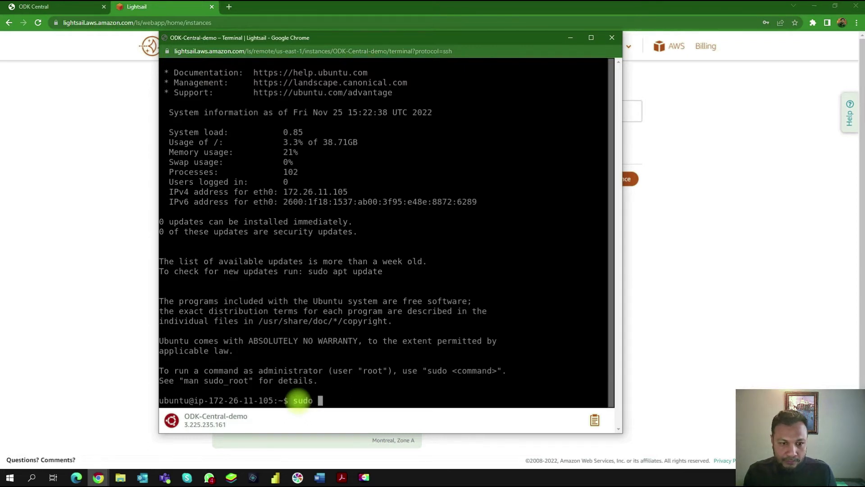
text(a)
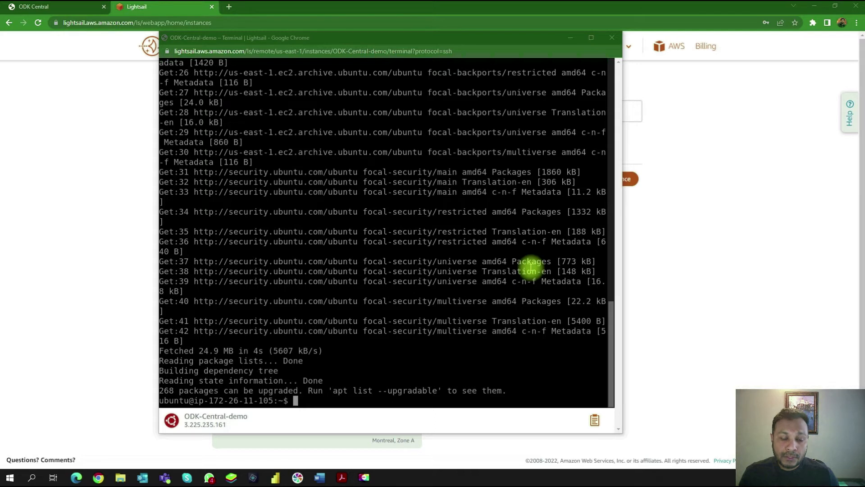
mouse_move(559, 402)
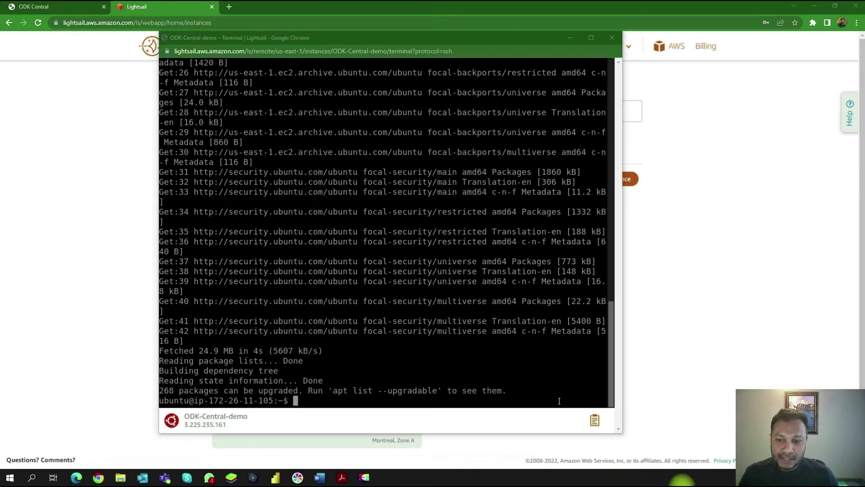
mouse_move(663, 323)
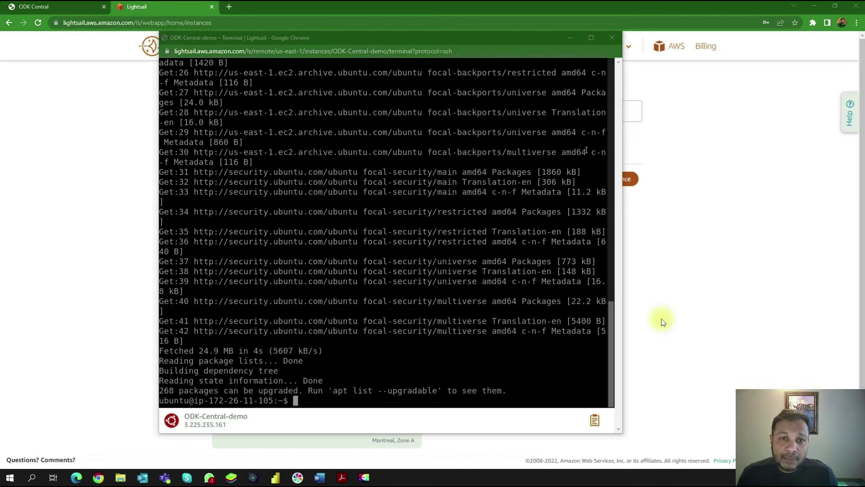
mouse_move(667, 316)
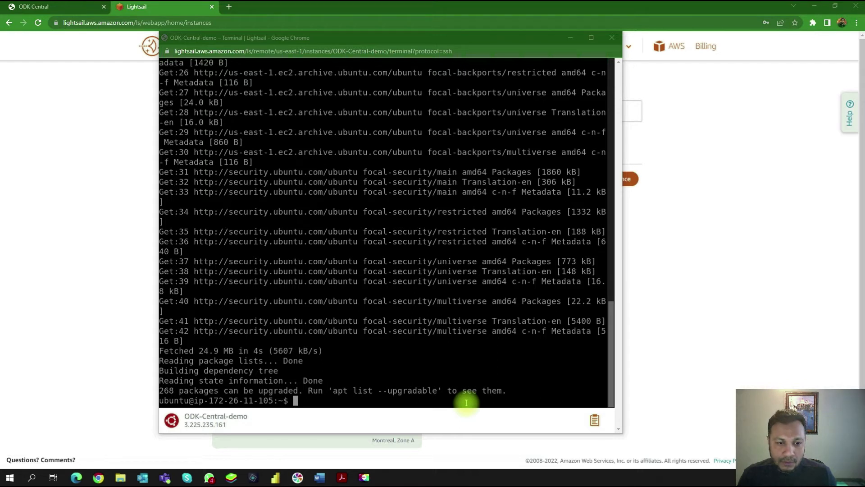
mouse_move(609, 363)
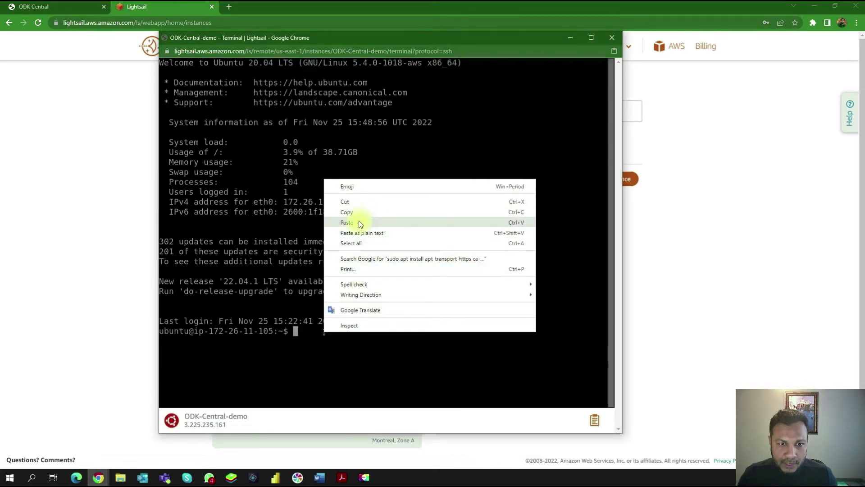
click(347, 222)
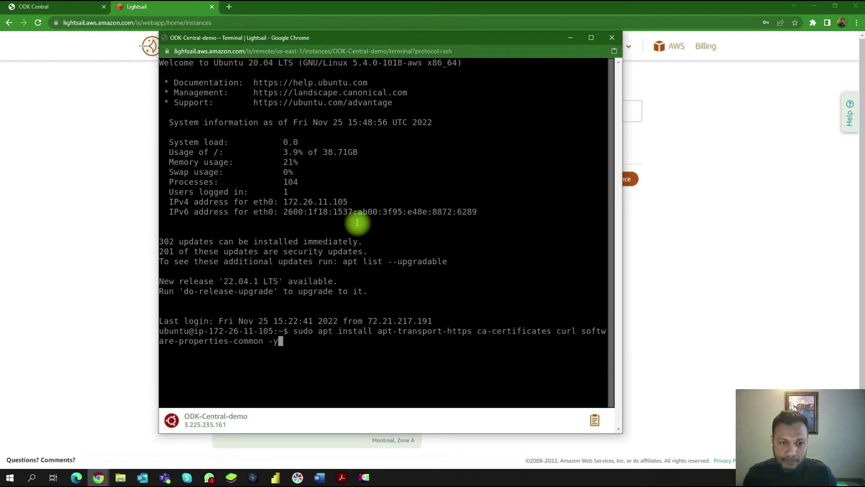
key(Return)
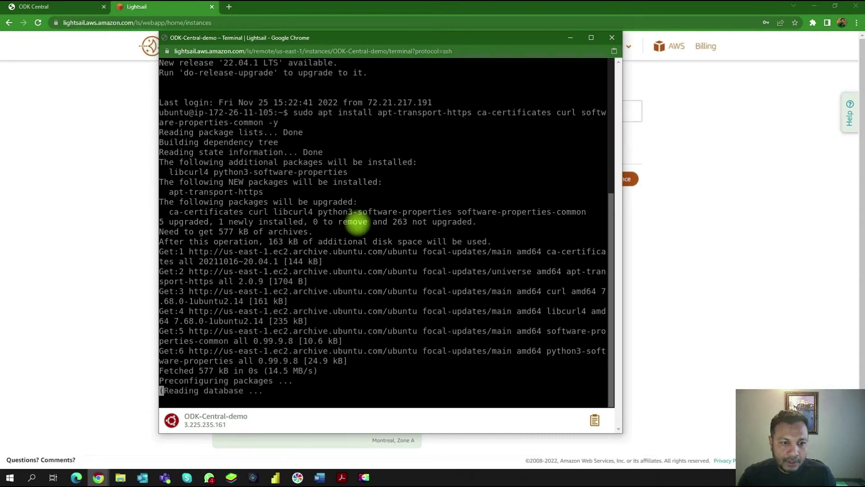
mouse_move(506, 452)
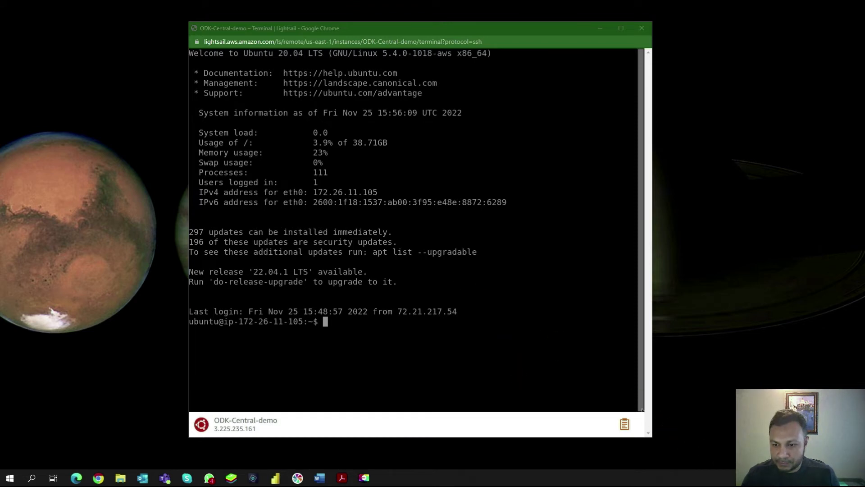
mouse_move(604, 371)
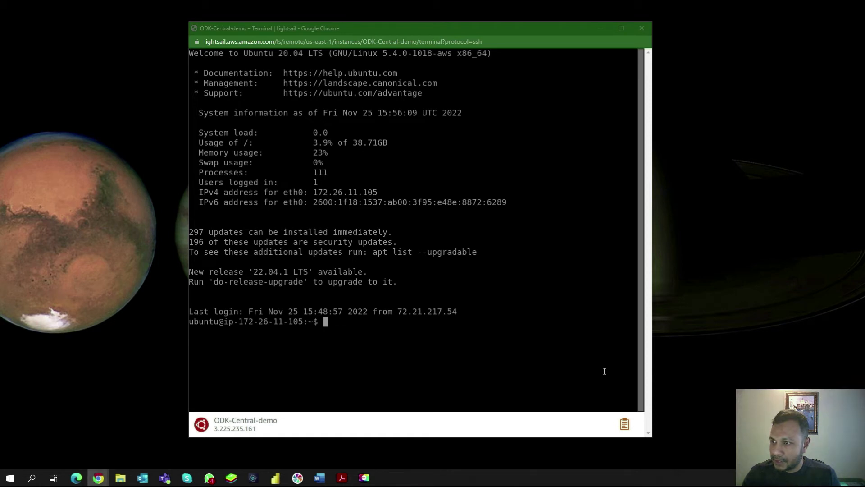
Add Docker's GPG key and focal stable repository, then run apt-cache policy docker-ce.
right_click(339, 322)
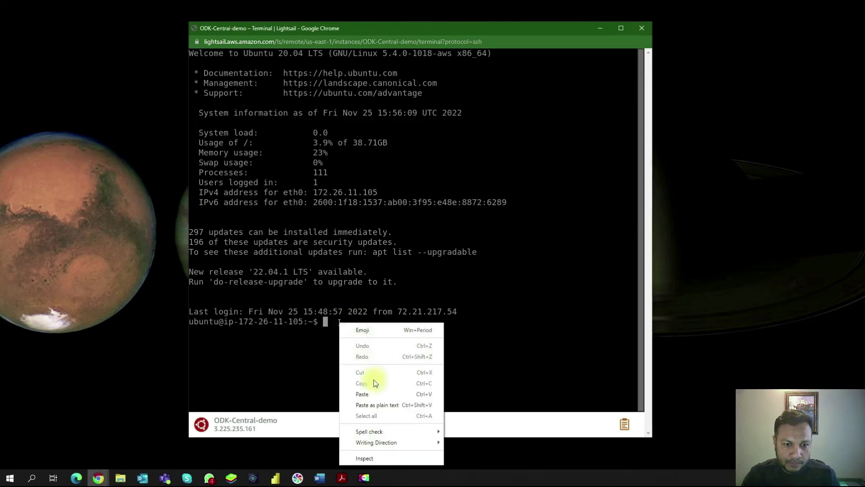
click(362, 394)
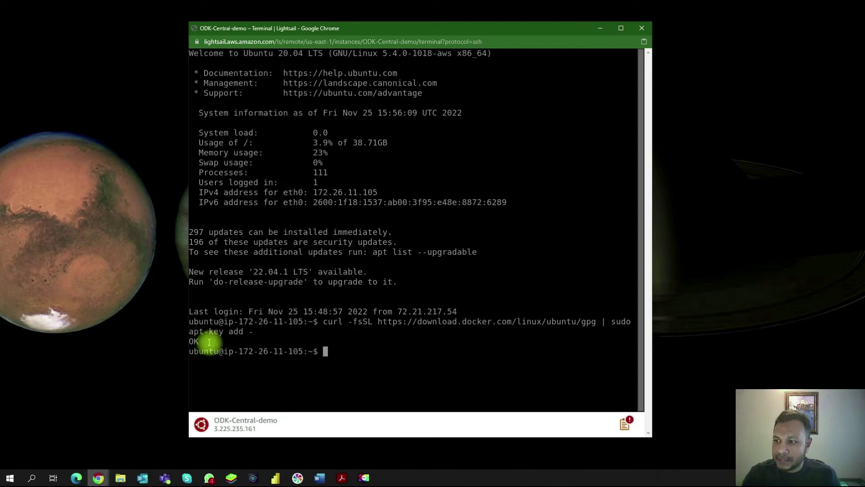
mouse_move(400, 307)
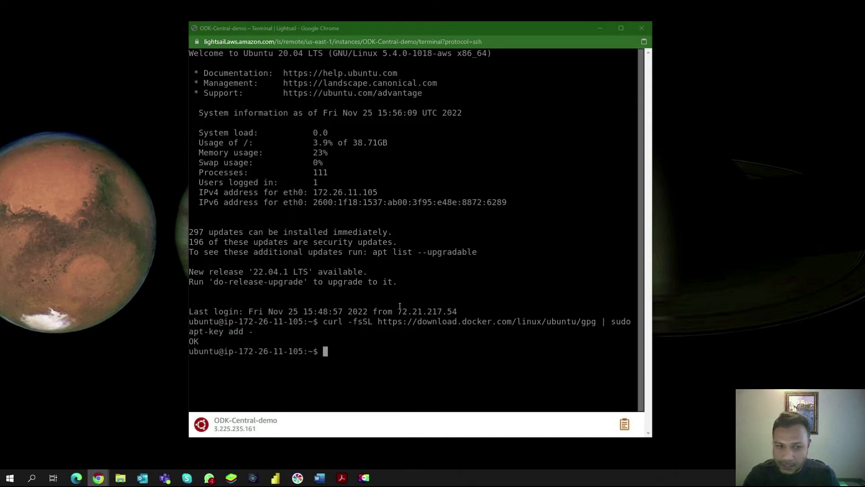
right_click(325, 351)
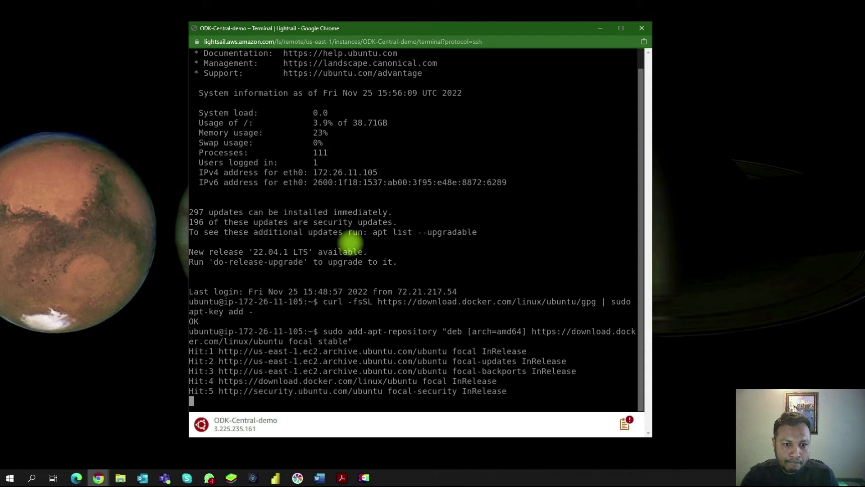
mouse_move(399, 341)
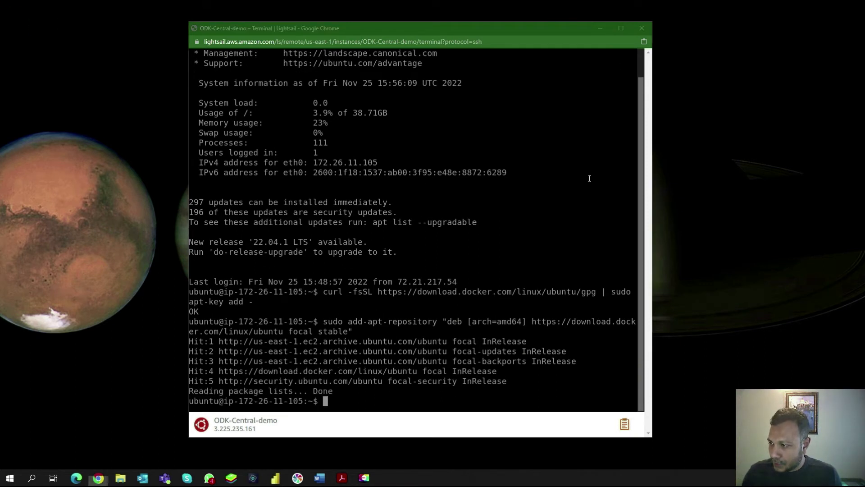
right_click(360, 343)
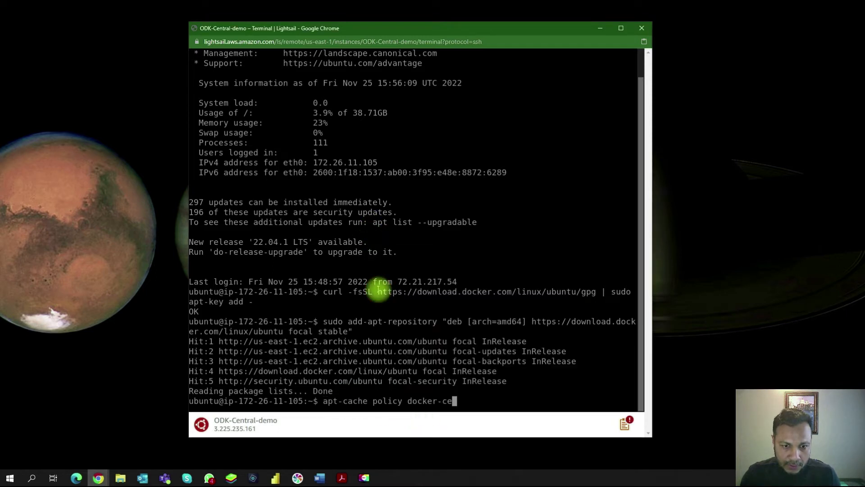
key(Return)
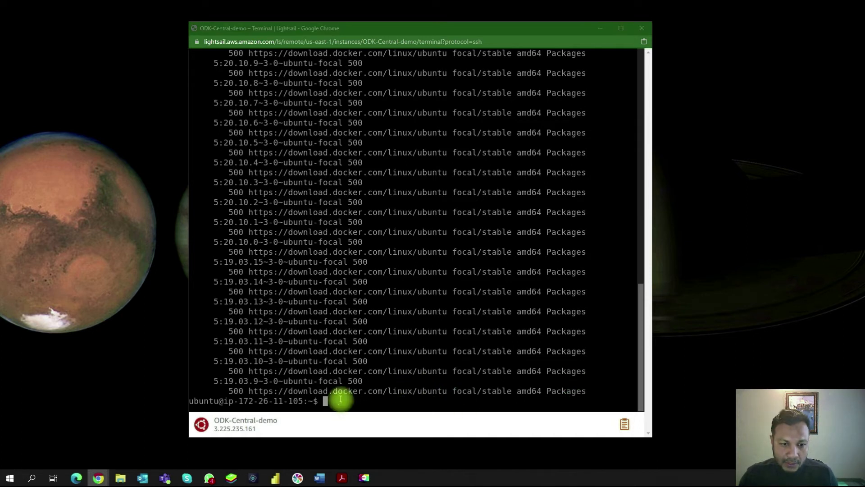
Paste the 'sudo apt install docker-ce -y' command at the shell prompt.
right_click(341, 400)
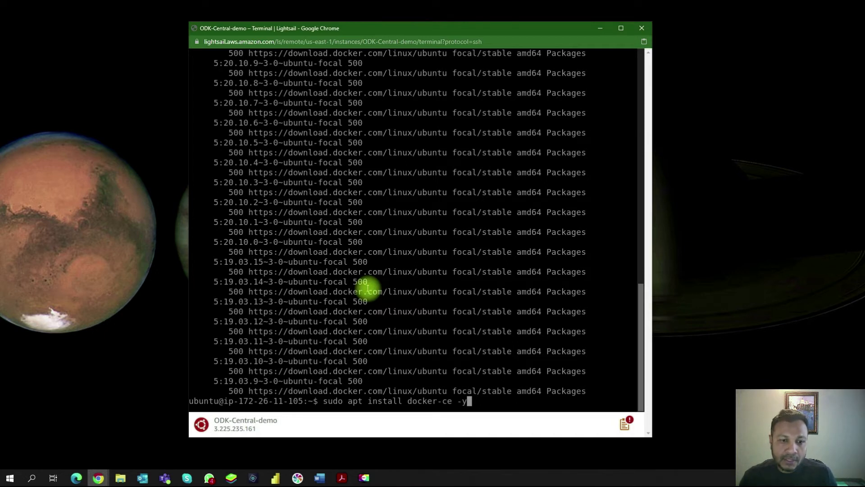
mouse_move(338, 406)
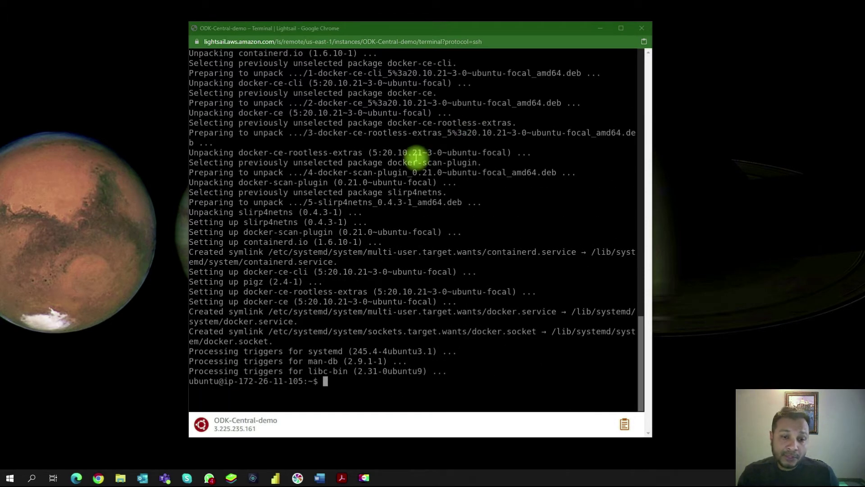
mouse_move(402, 332)
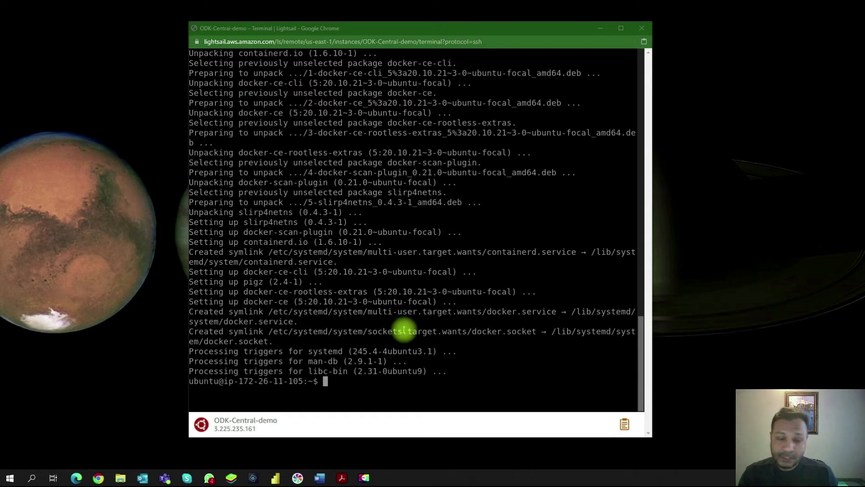
mouse_move(337, 383)
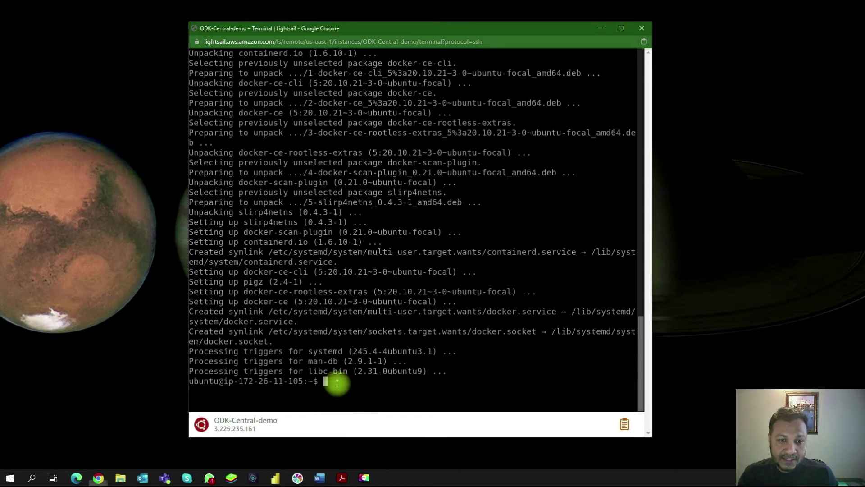
Check the Docker service status, then return to the shell prompt.
right_click(336, 383)
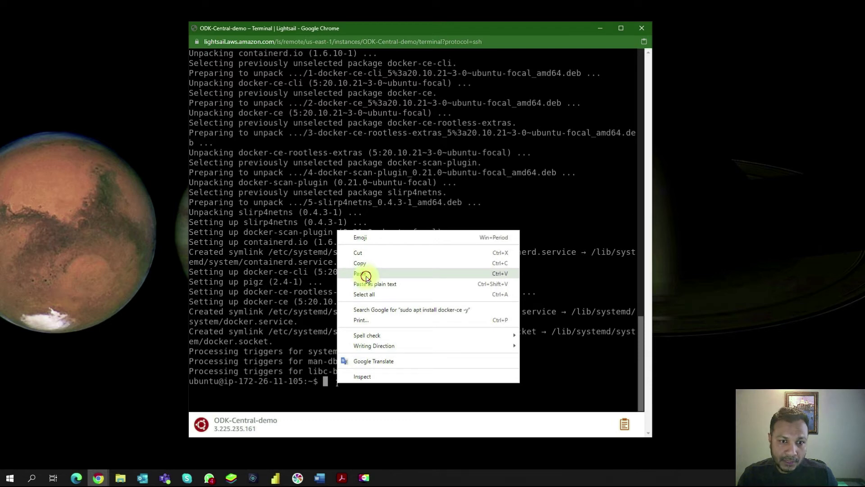
click(362, 273)
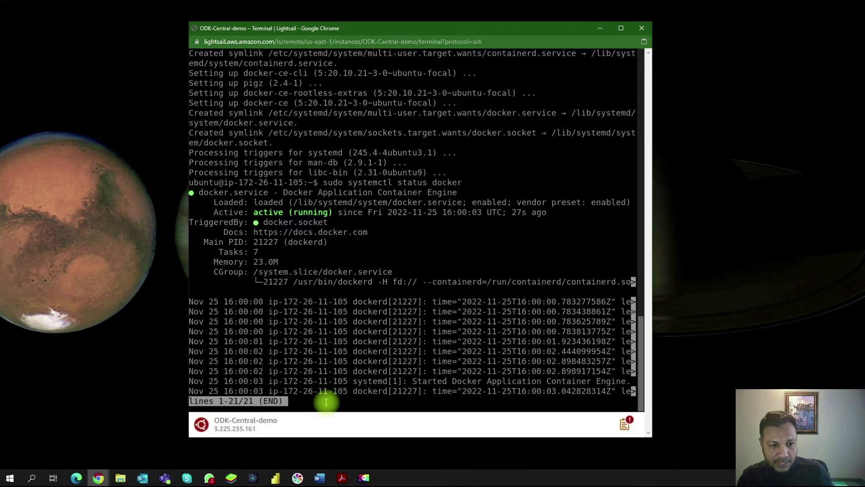
key(q)
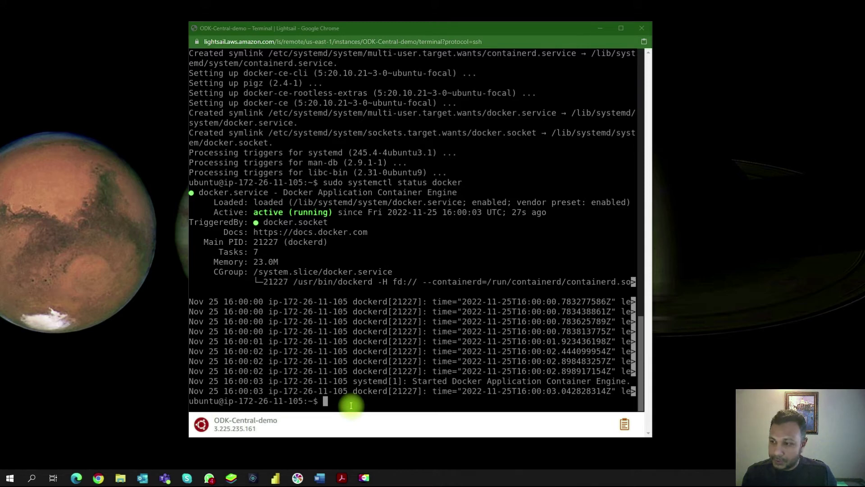
Run sudo apt update, then enter sudo apt install curl.
text(sudo apt update)
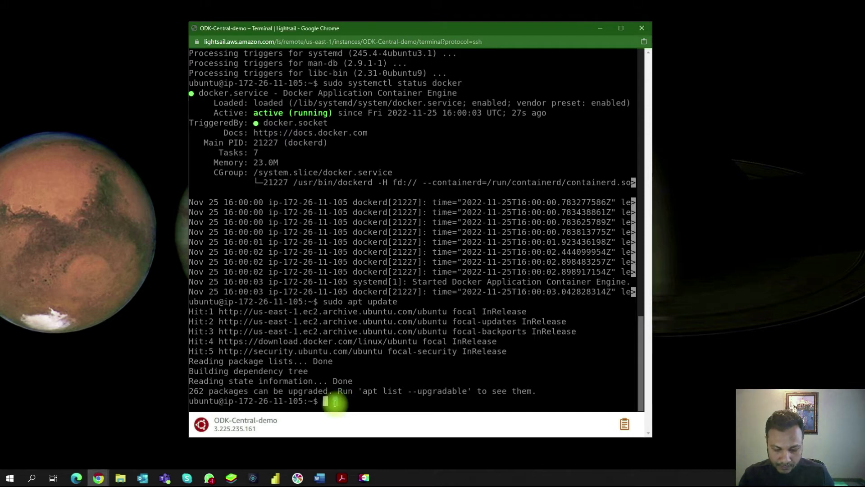
text(sudo a)
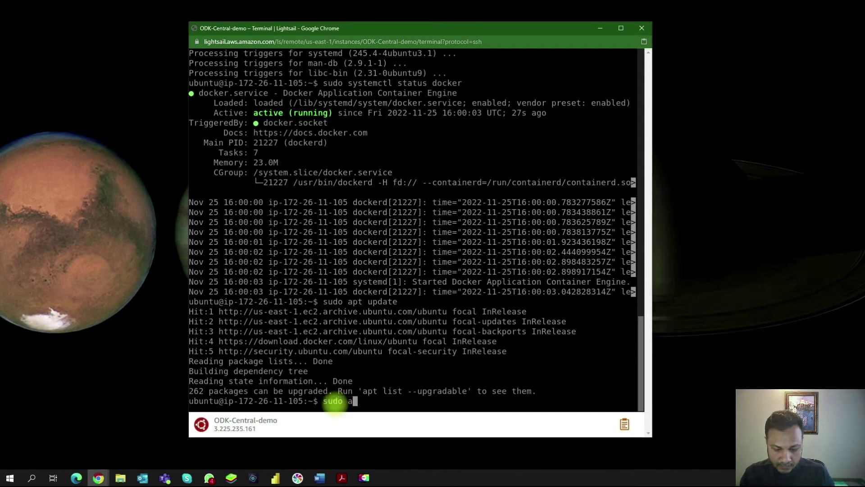
text(pt update)
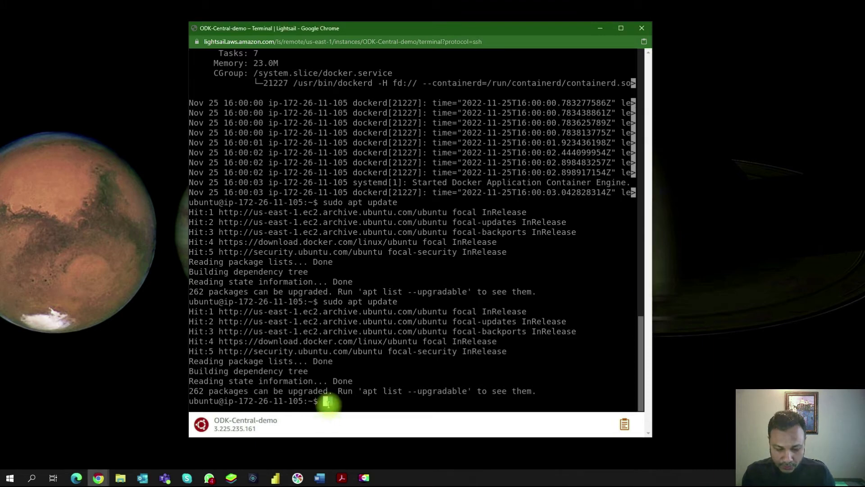
text(sudo)
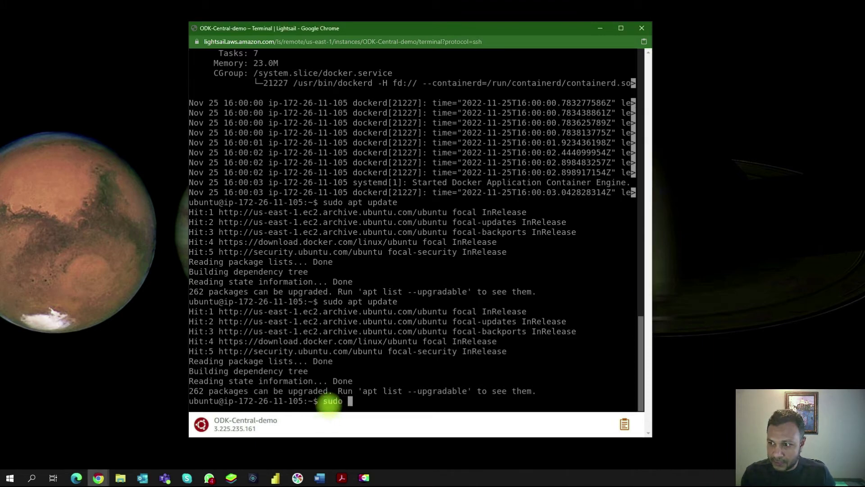
text(apt)
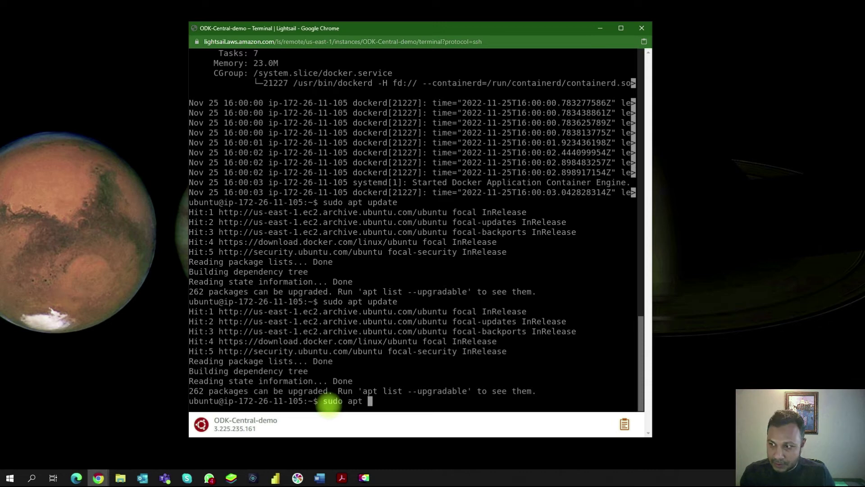
text(inas)
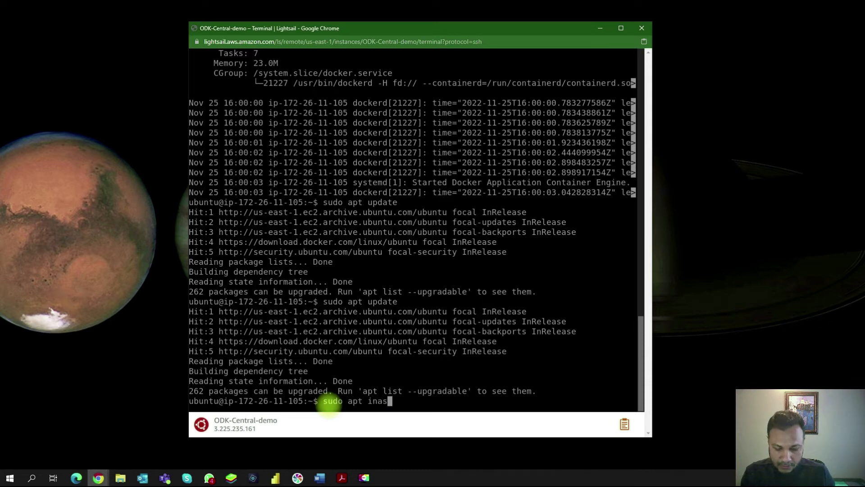
text(tall)
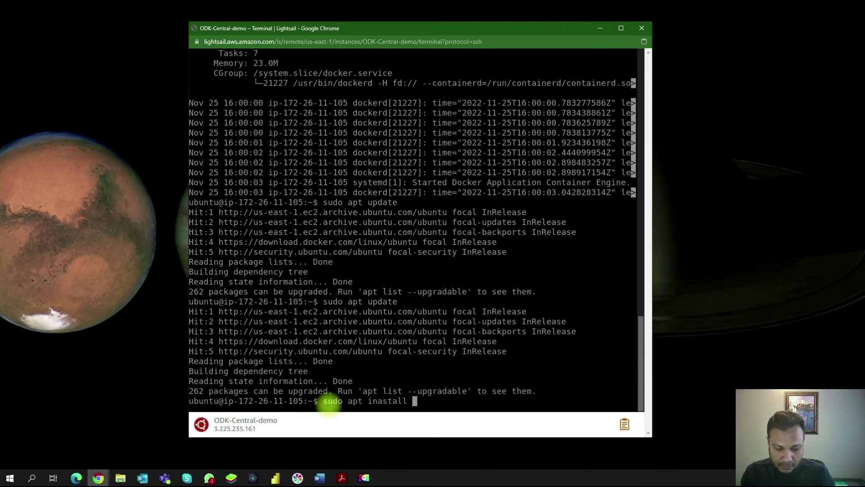
text(curl)
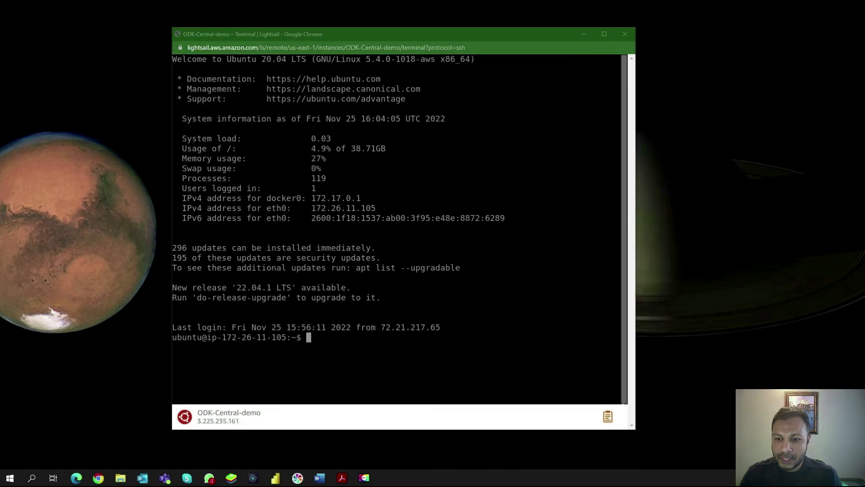
mouse_move(590, 123)
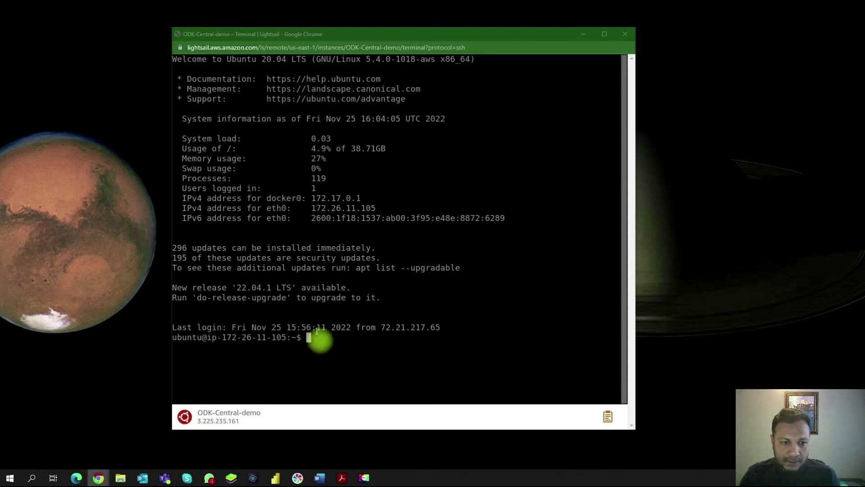
Download docker-compose 1.29.2, make it executable, and run docker-compose version.
right_click(315, 338)
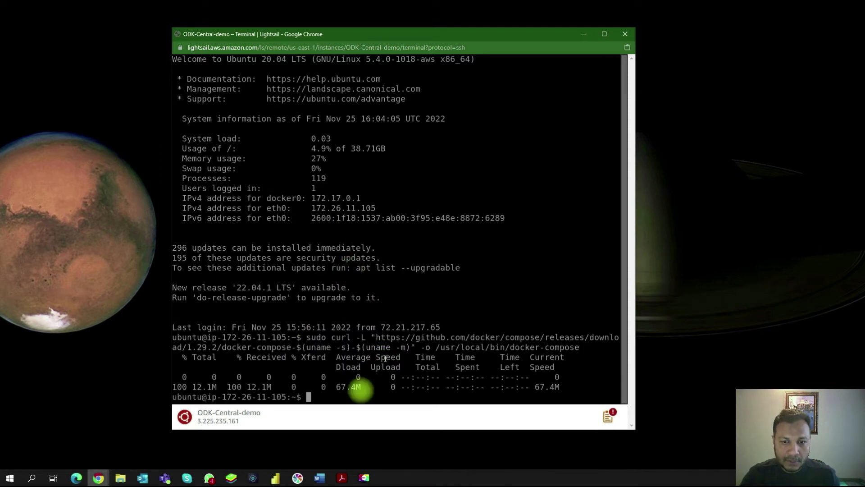
mouse_move(580, 401)
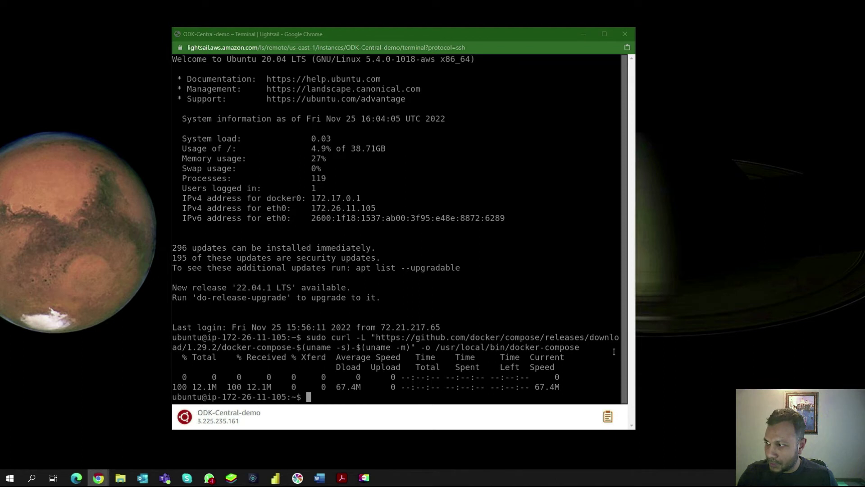
right_click(310, 397)
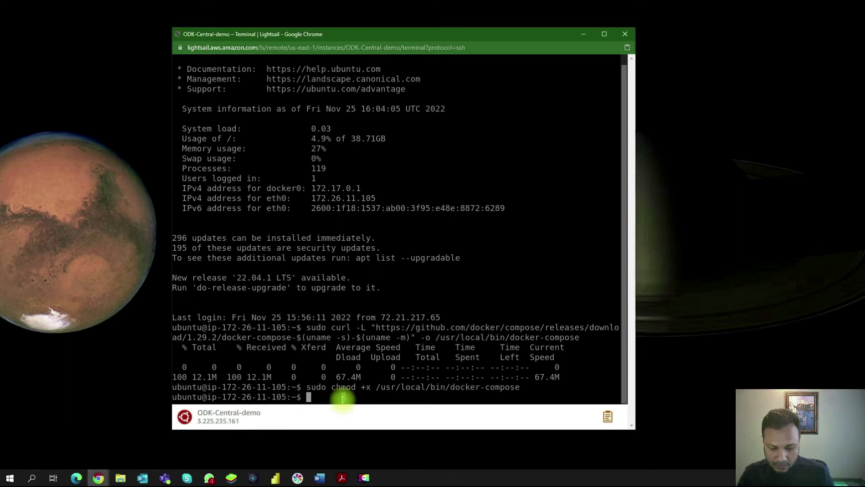
text(docker-comp)
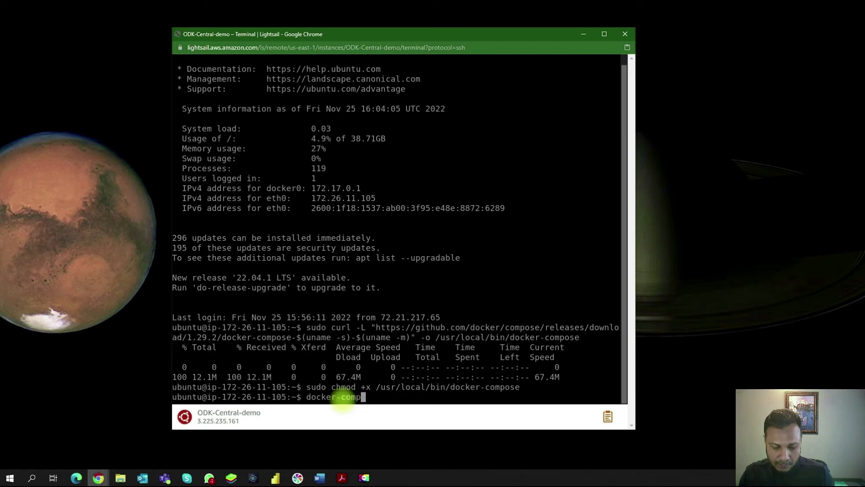
text(v)
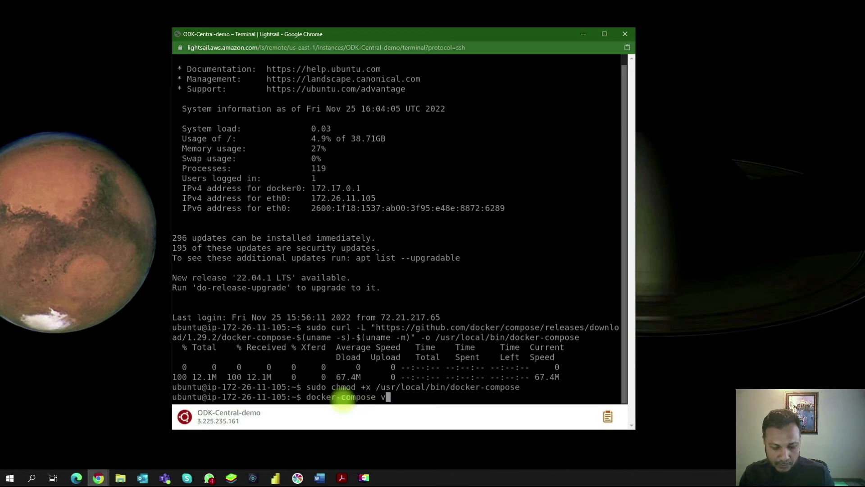
text(ersion)
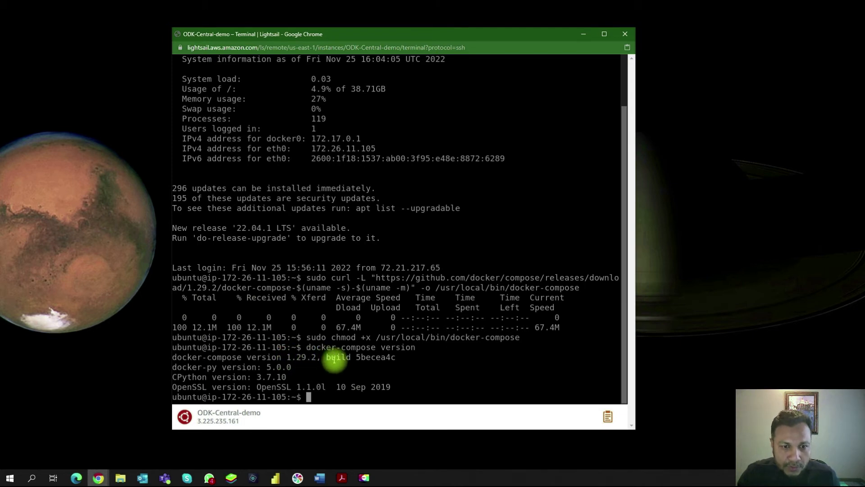
mouse_move(441, 365)
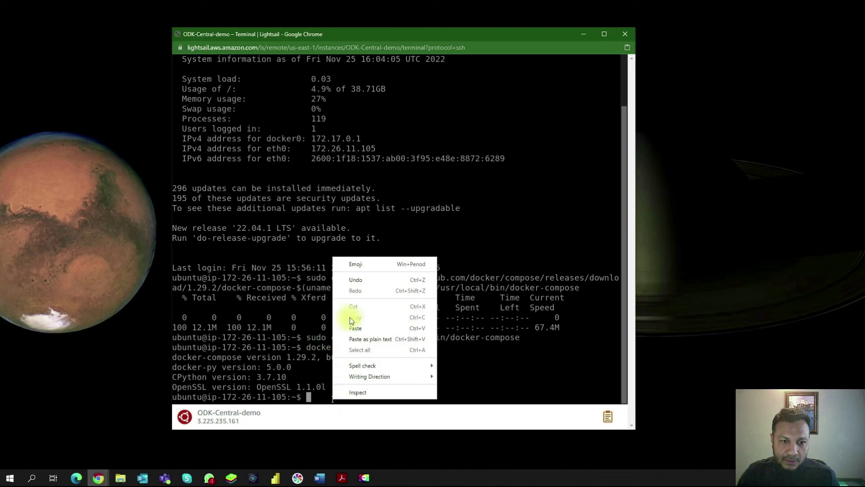
Paste and run 'sudo systemctl enable docker' so Docker starts at boot.
click(355, 328)
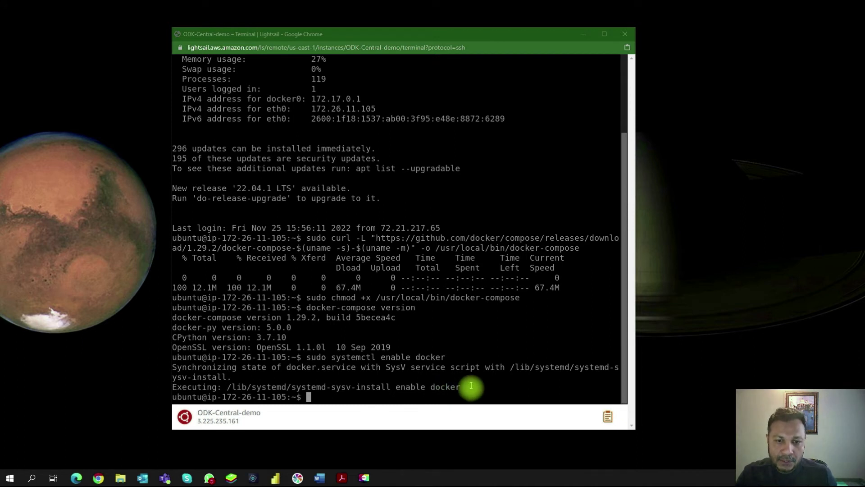
mouse_move(611, 390)
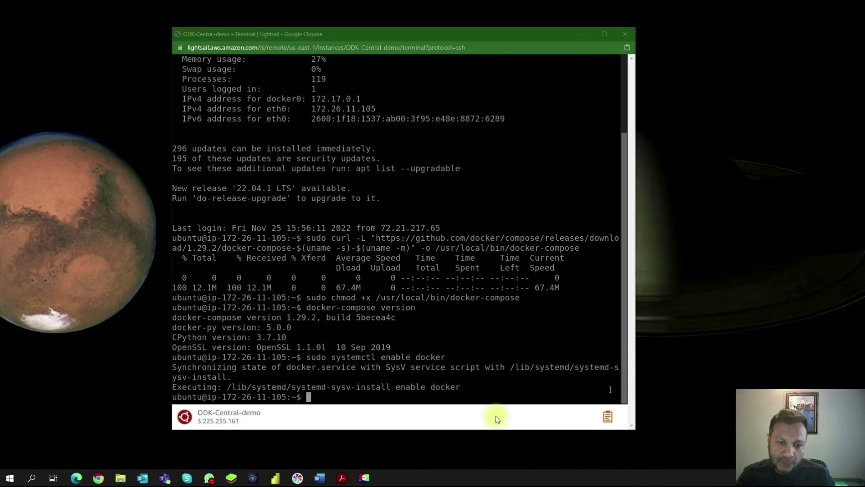
mouse_move(496, 373)
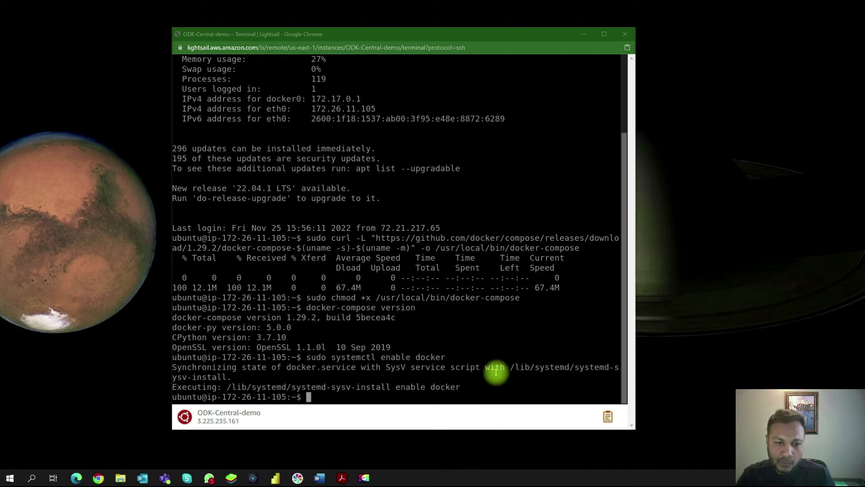
mouse_move(328, 402)
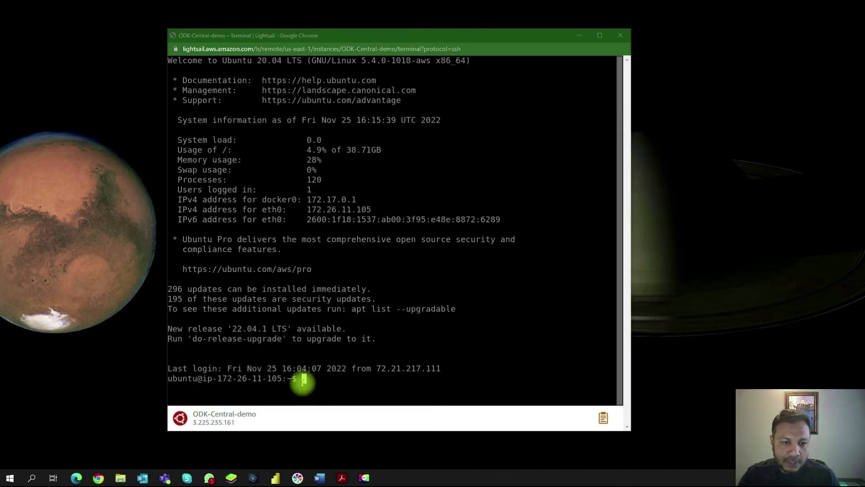
mouse_move(307, 388)
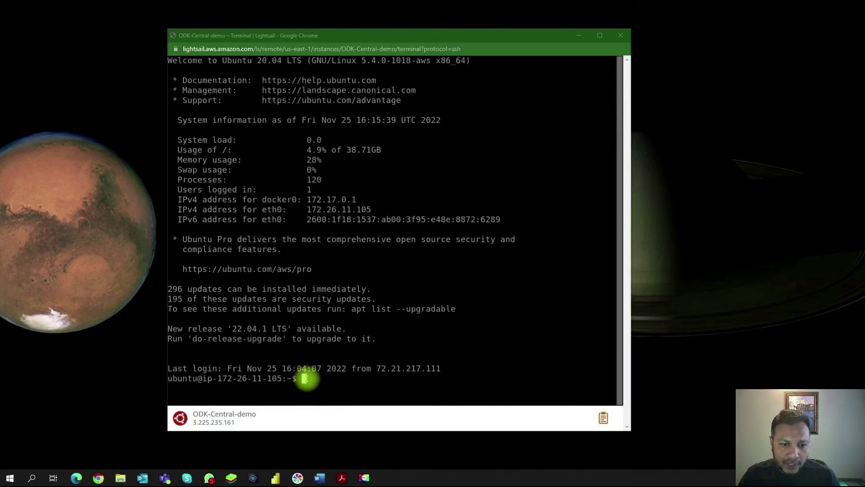
right_click(306, 379)
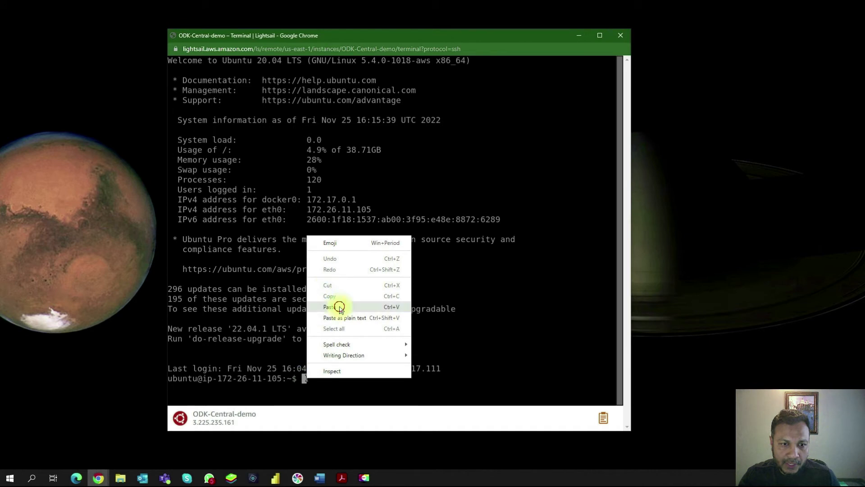
click(330, 307)
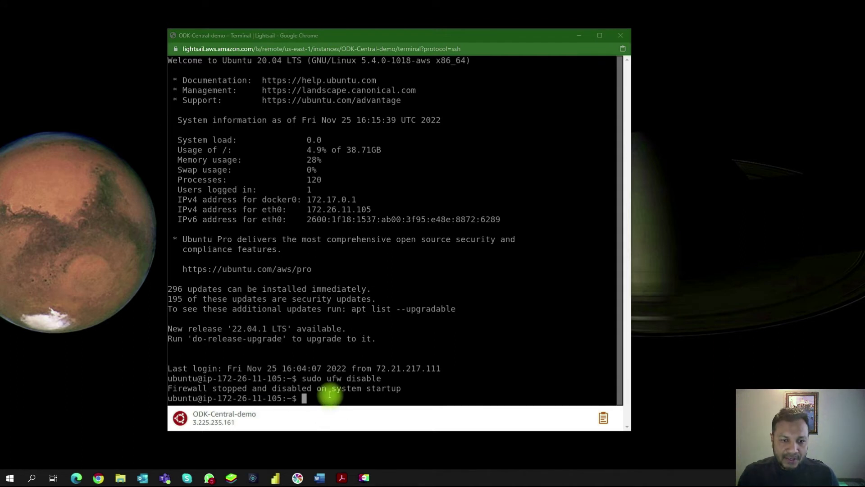
right_click(328, 395)
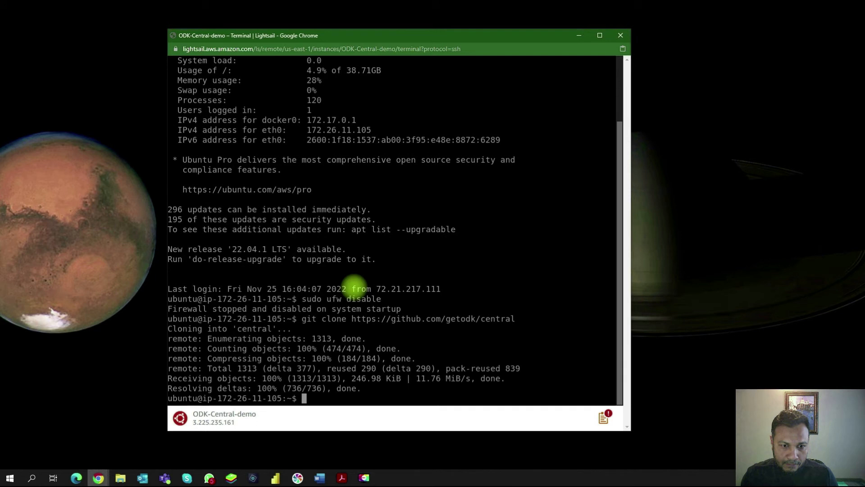
mouse_move(721, 462)
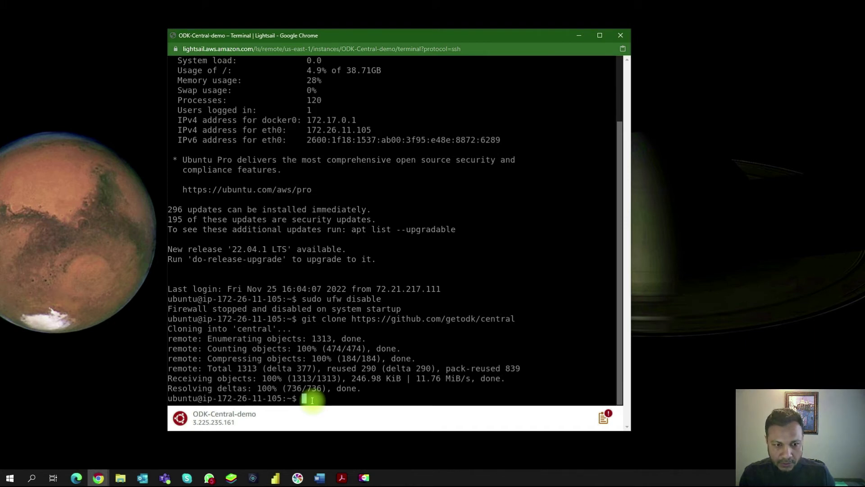
Change into 'central' and run 'sudo git submodule update -i' to fetch client and server.
text(cd)
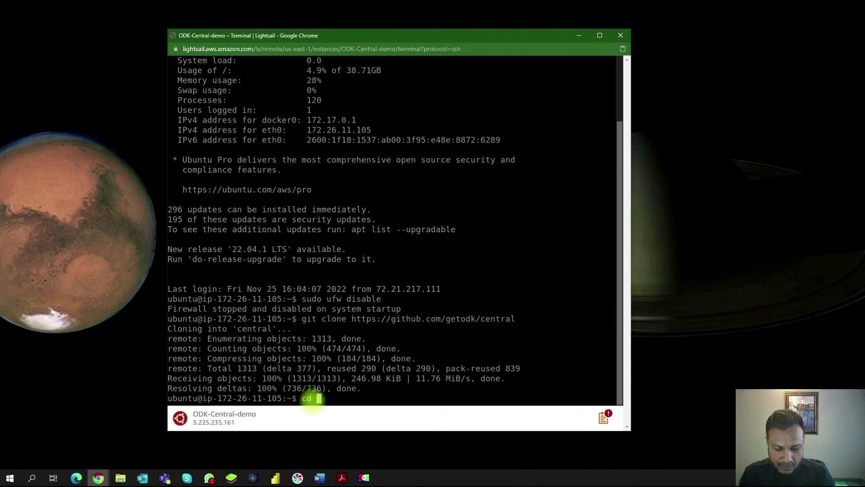
text(central)
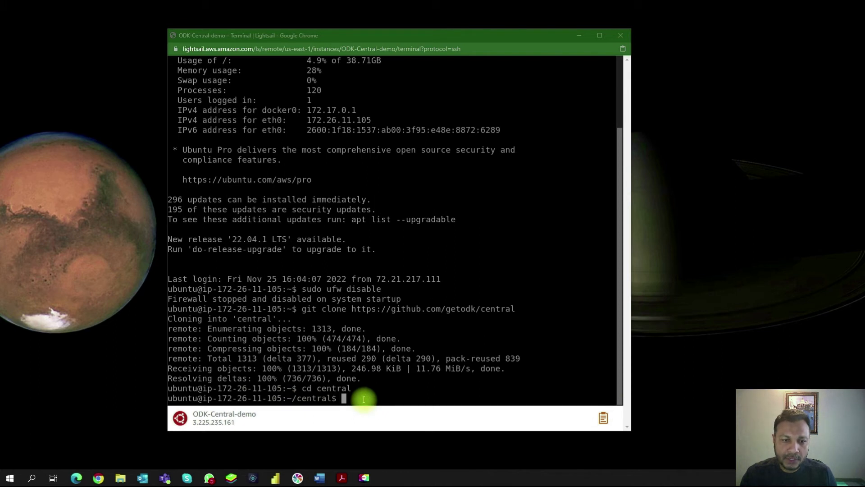
right_click(363, 399)
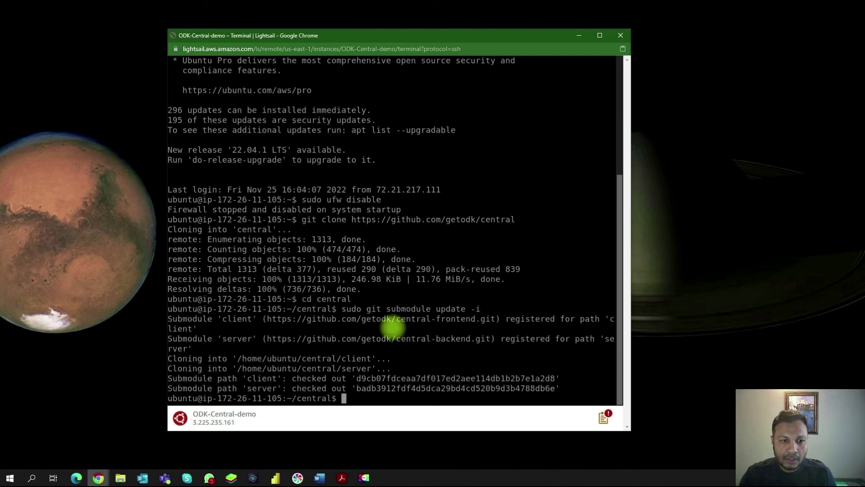
mouse_move(436, 400)
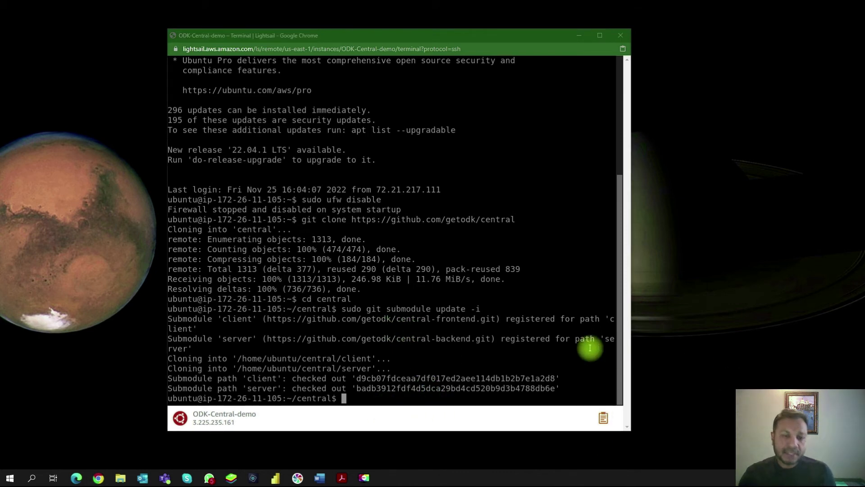
mouse_move(371, 400)
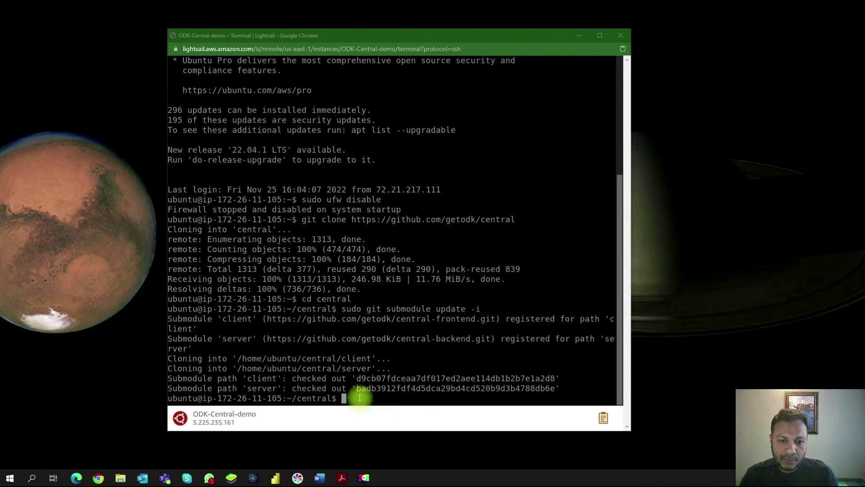
Rename .env.template to .env with sudo mv and open .env in nano.
right_click(359, 398)
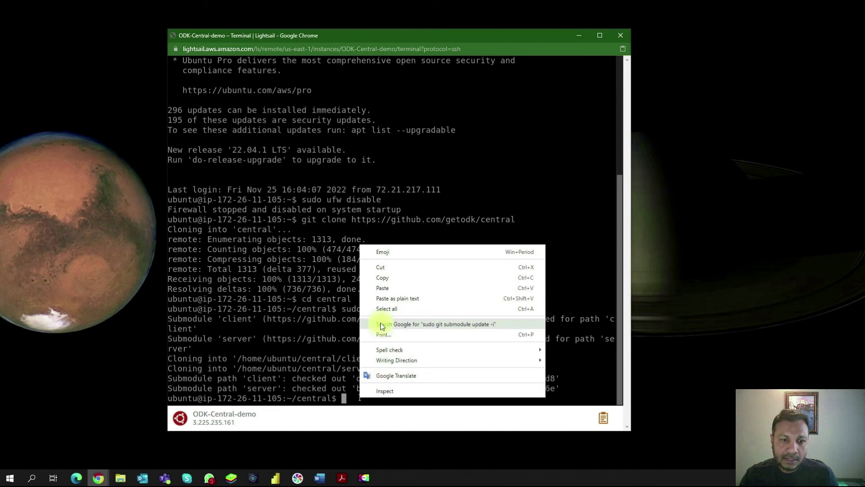
mouse_move(385, 288)
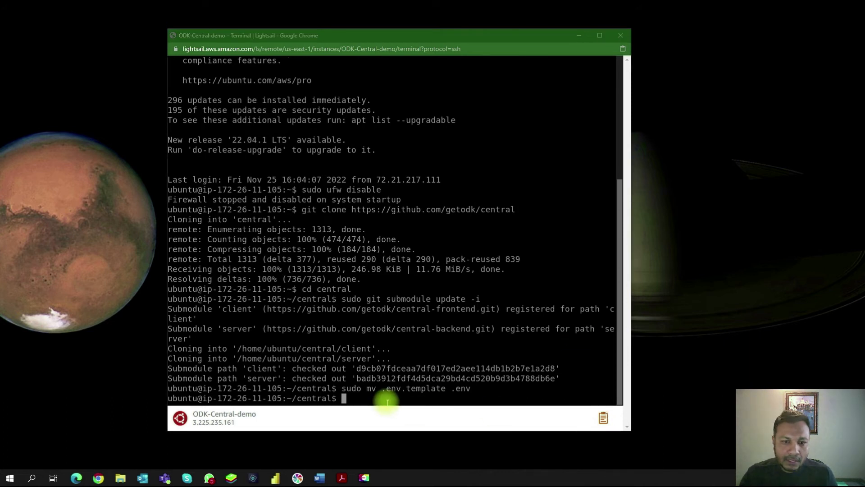
right_click(386, 401)
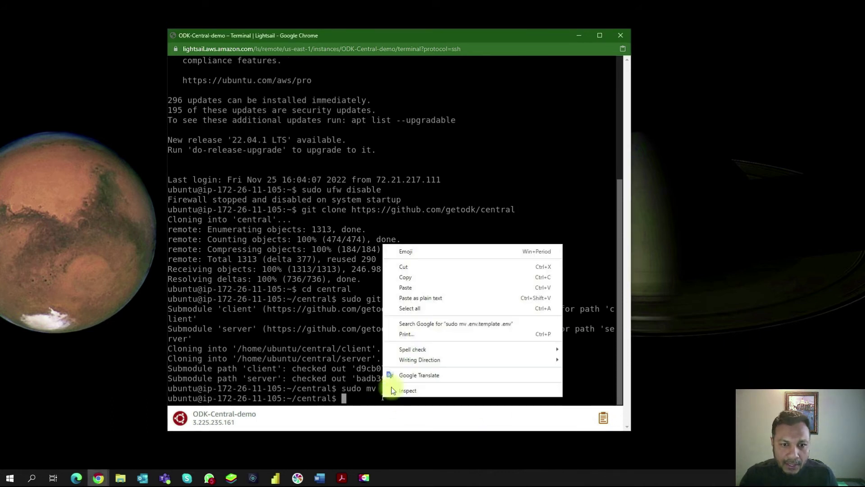
click(382, 397)
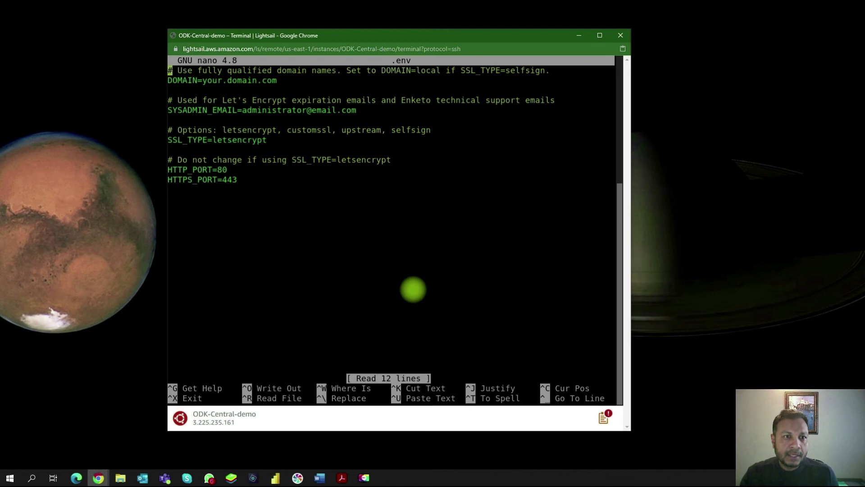
mouse_move(308, 90)
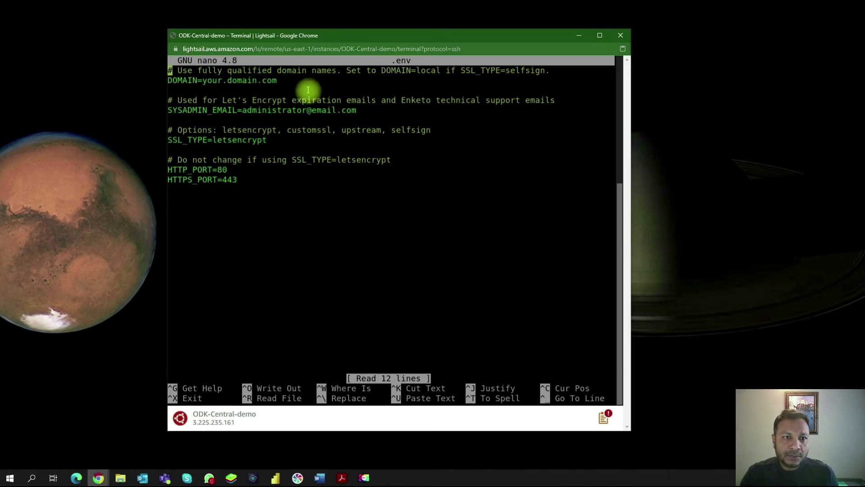
mouse_move(286, 83)
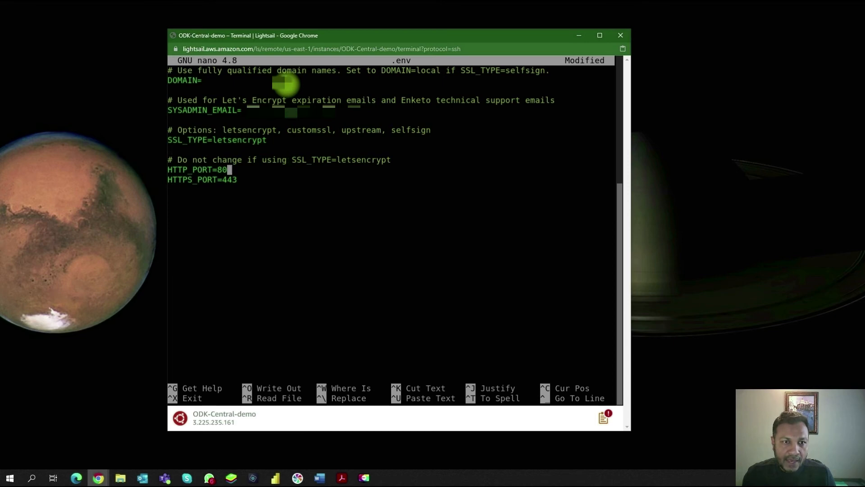
Edit DOMAIN and SYSADMIN_EMAIL in .env, then exit nano and save.
key(Down)
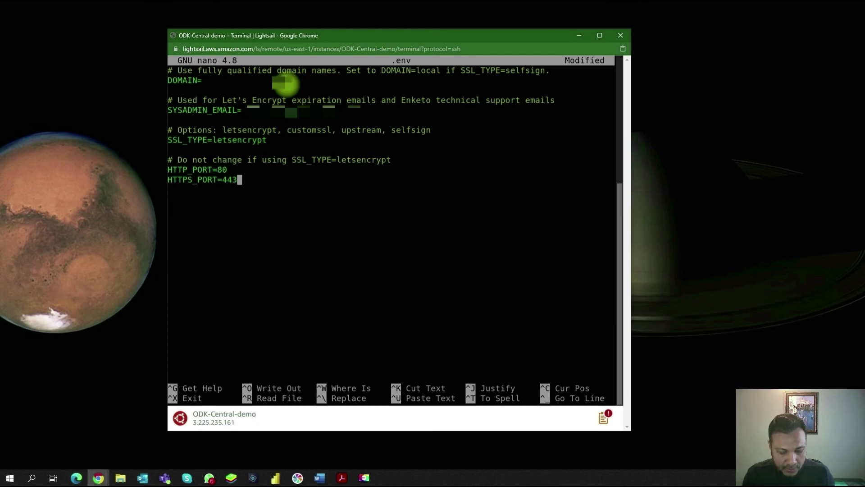
key(ctrl+x)
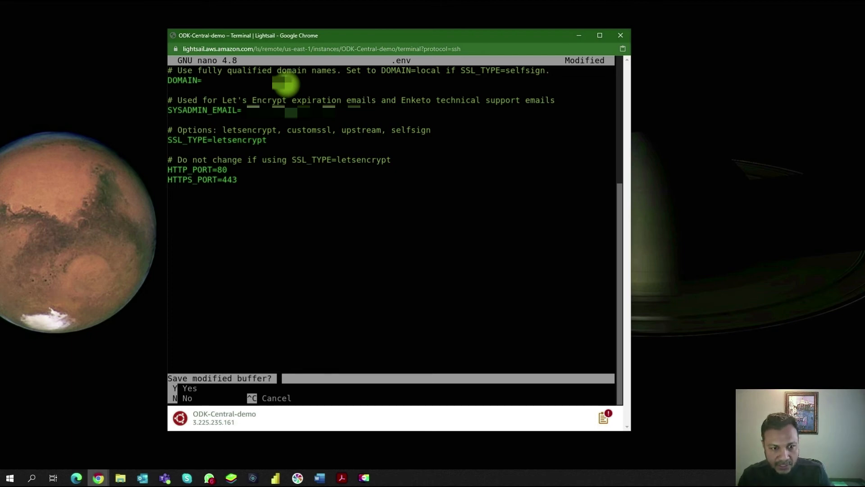
key(n)
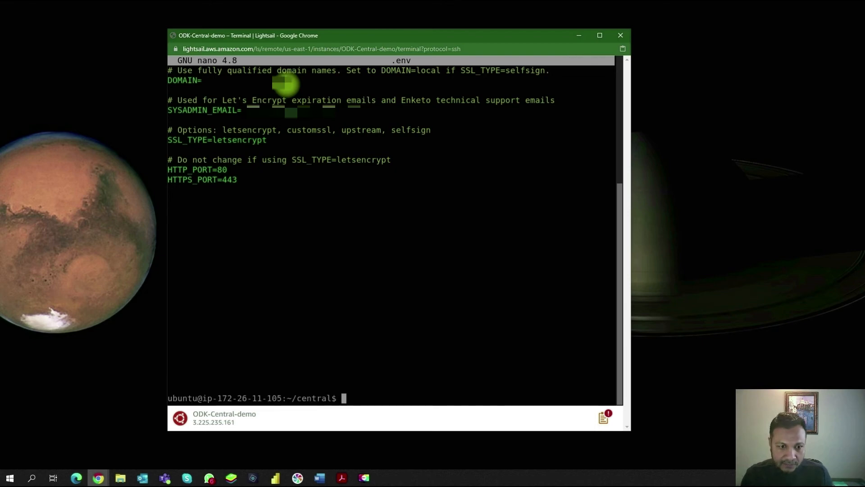
mouse_move(760, 259)
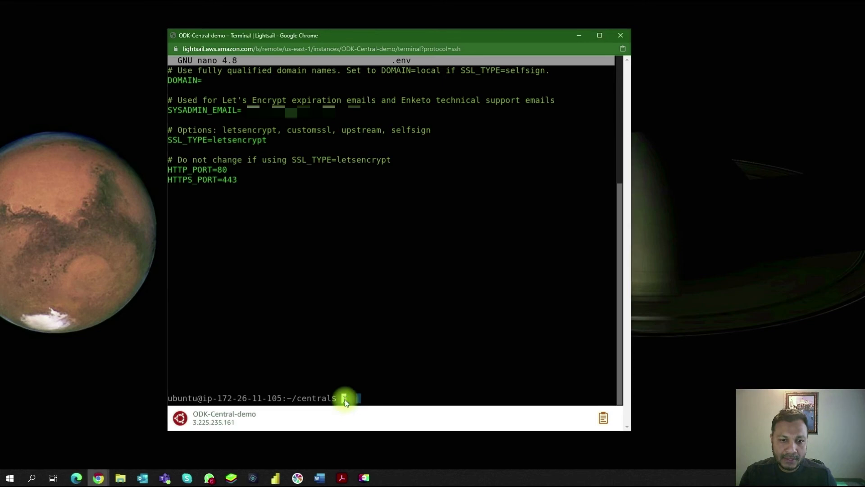
Run 'sudo docker-compose build' to build the ODK Central images.
text(sudo docker-compose build)
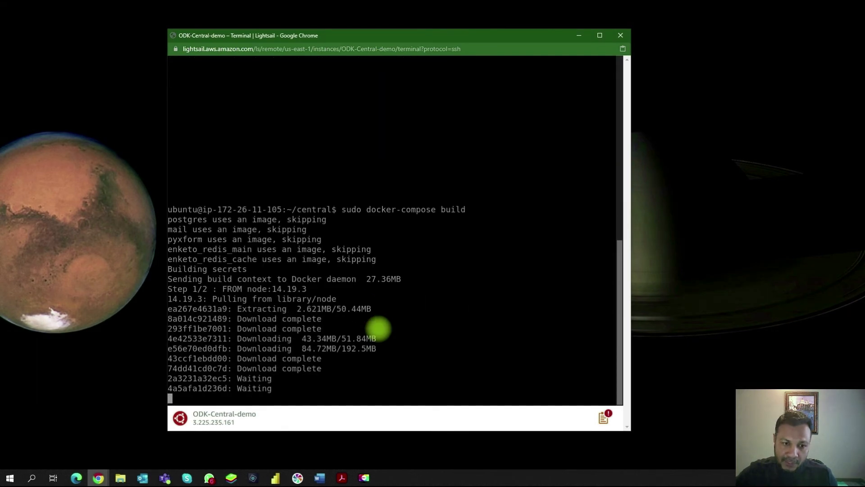
mouse_move(804, 231)
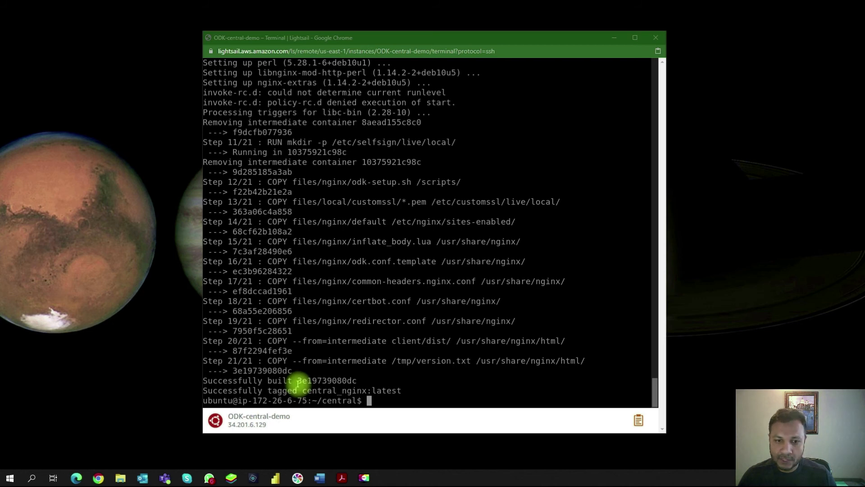
Paste 'sudo docker-compose up --no-start' at the terminal prompt.
right_click(387, 403)
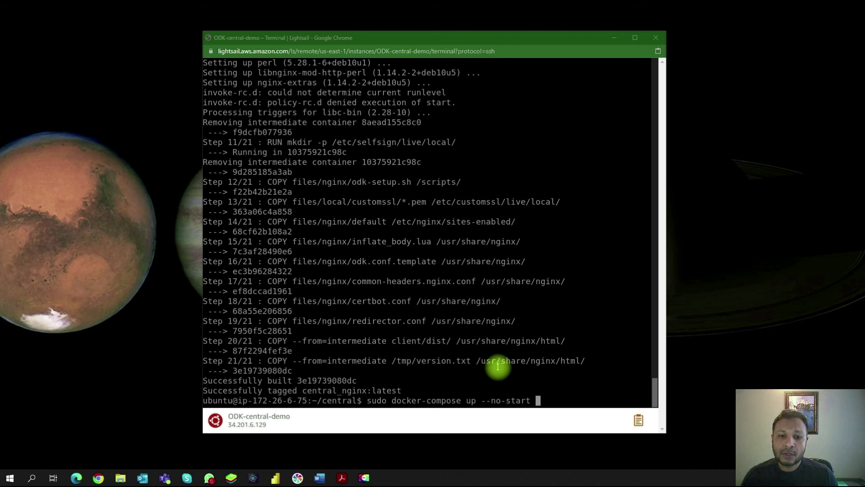
mouse_move(613, 407)
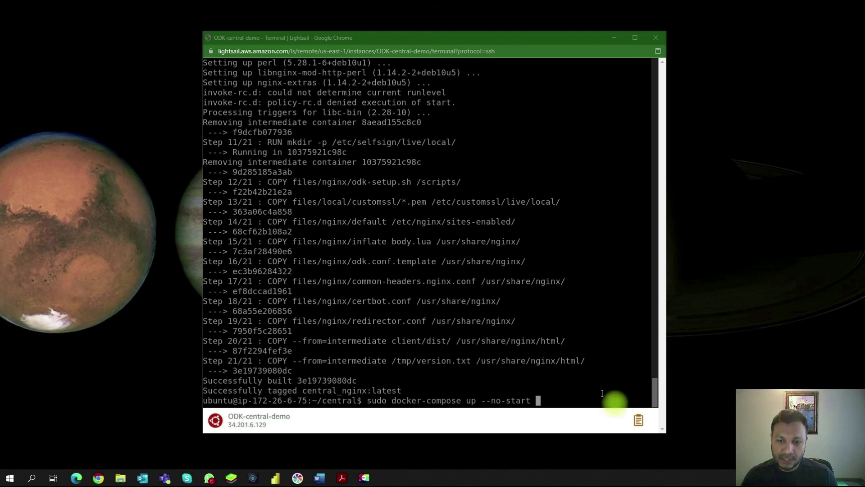
mouse_move(737, 334)
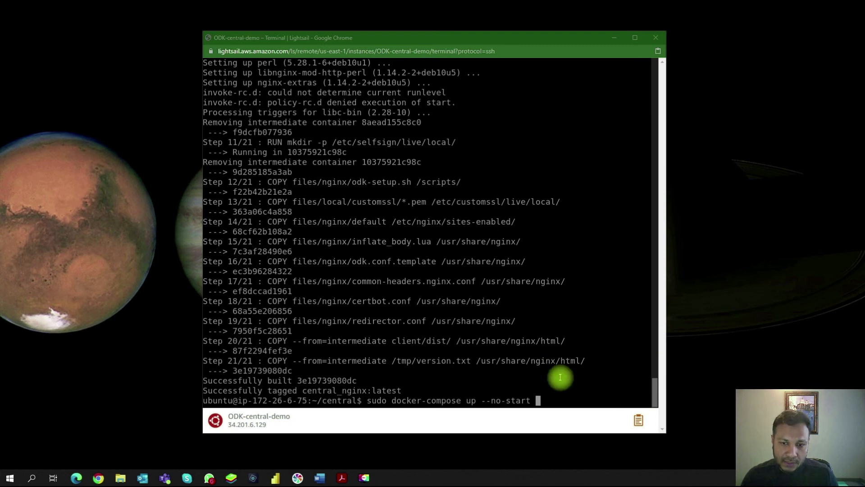
mouse_move(544, 400)
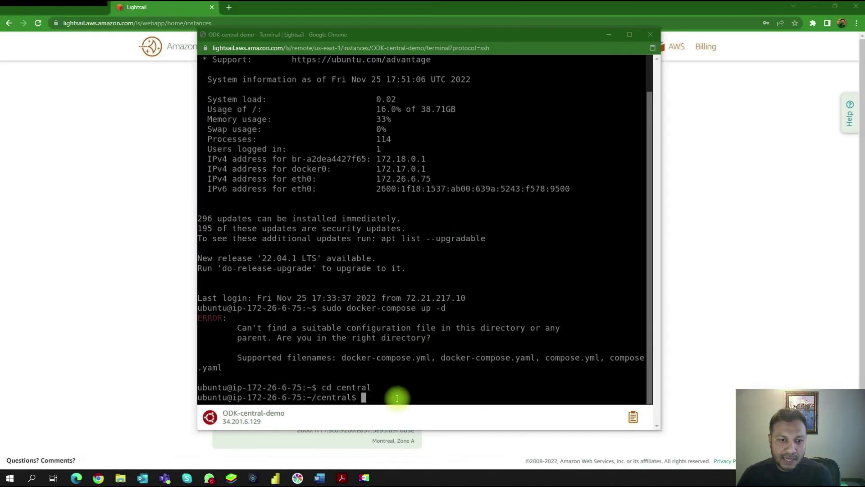
mouse_move(394, 396)
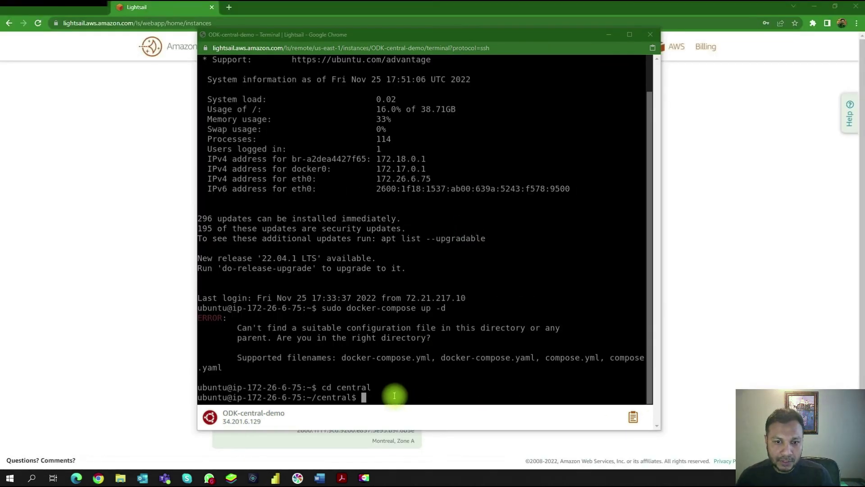
Run 'sudo docker-compose up -d' to start all Central containers in the background.
right_click(395, 396)
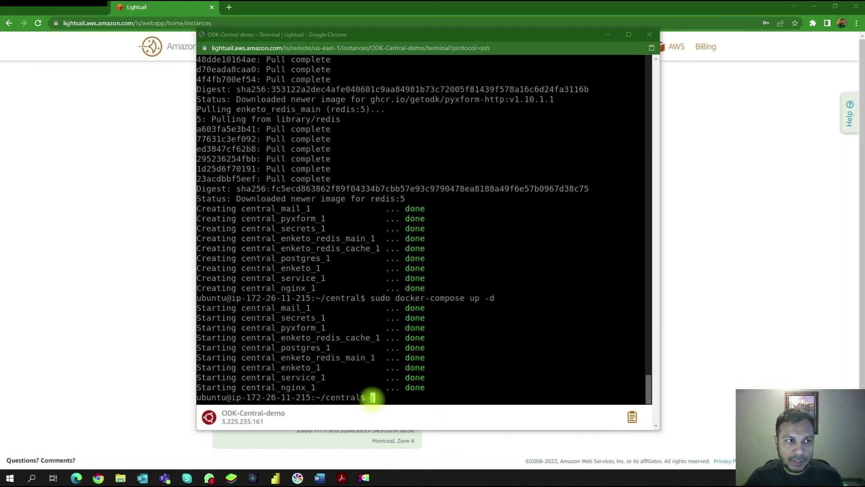
mouse_move(377, 397)
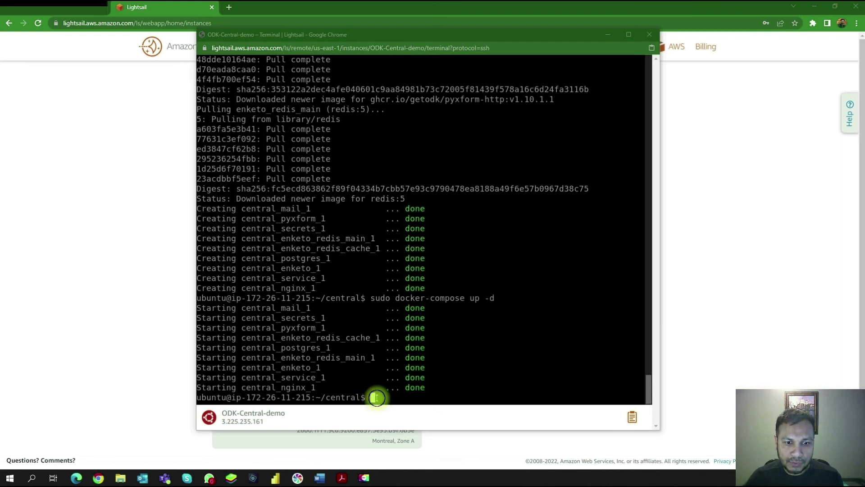
right_click(377, 397)
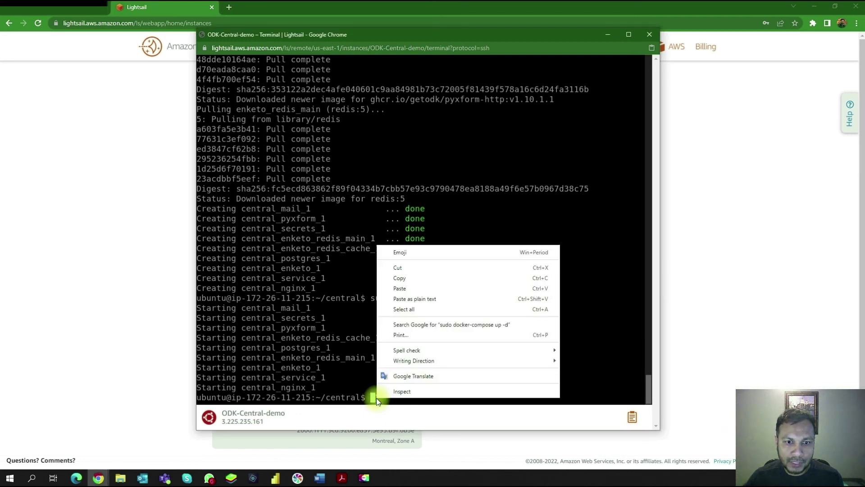
mouse_move(413, 288)
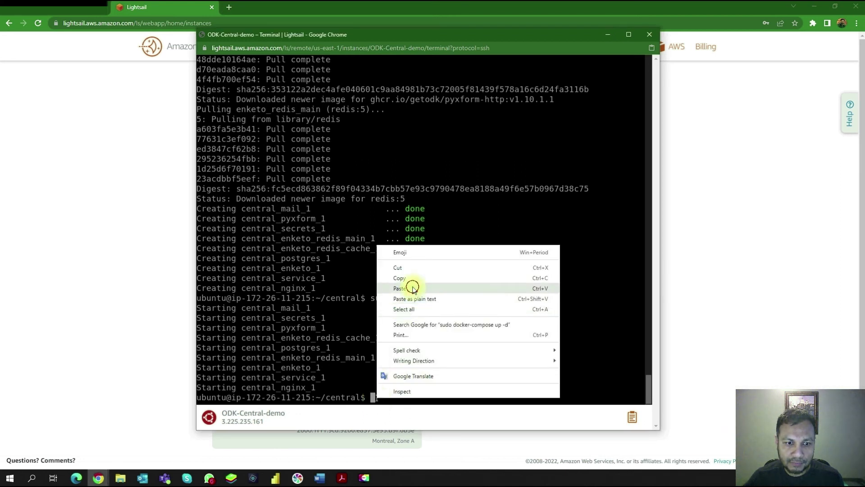
Run the odk-cmd user-create command and enter the new user's password.
click(399, 288)
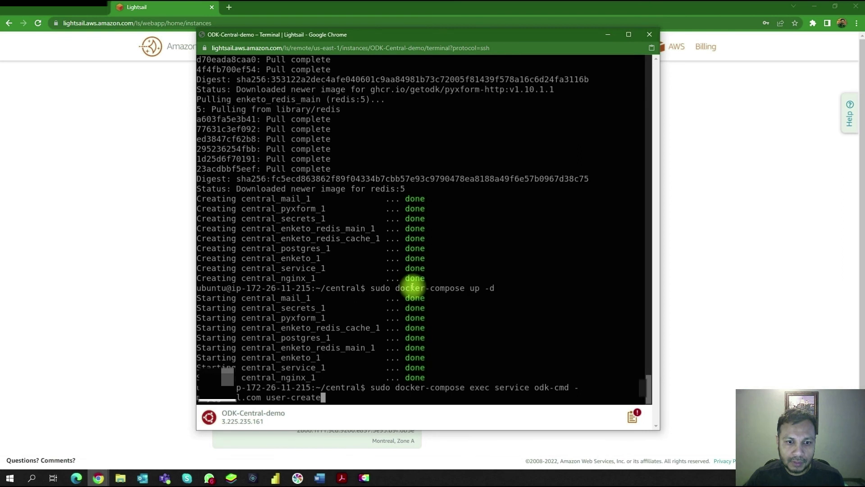
mouse_move(492, 472)
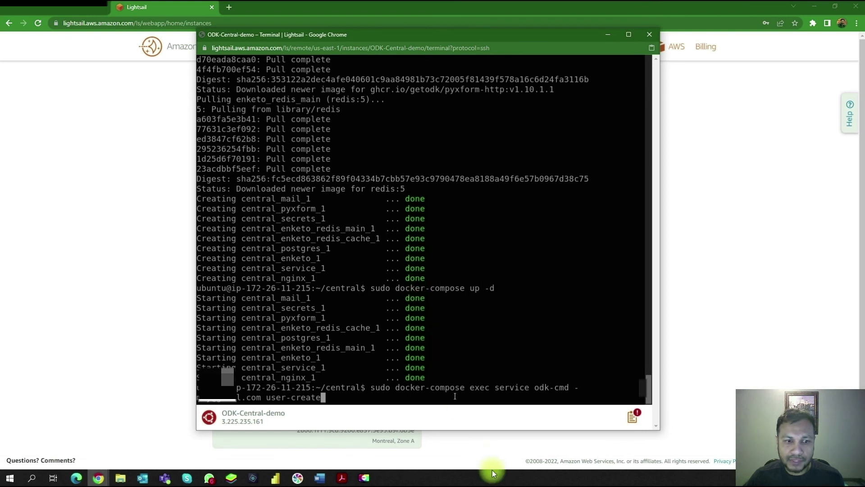
mouse_move(579, 413)
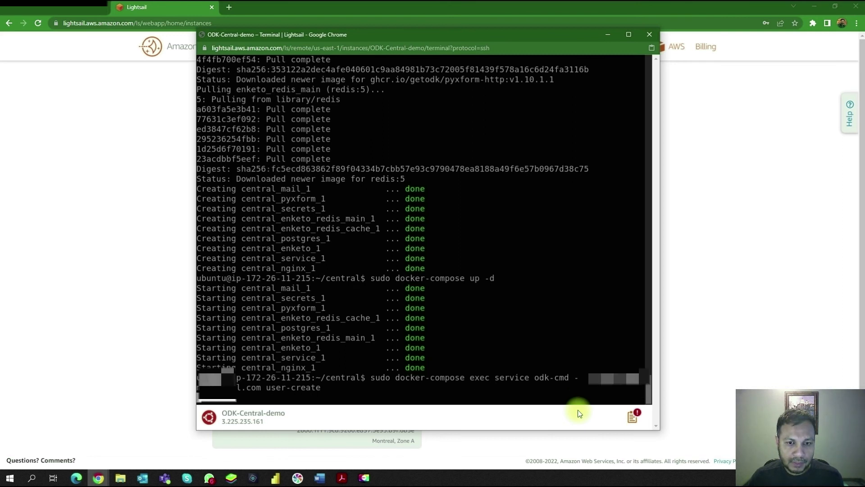
key(Return)
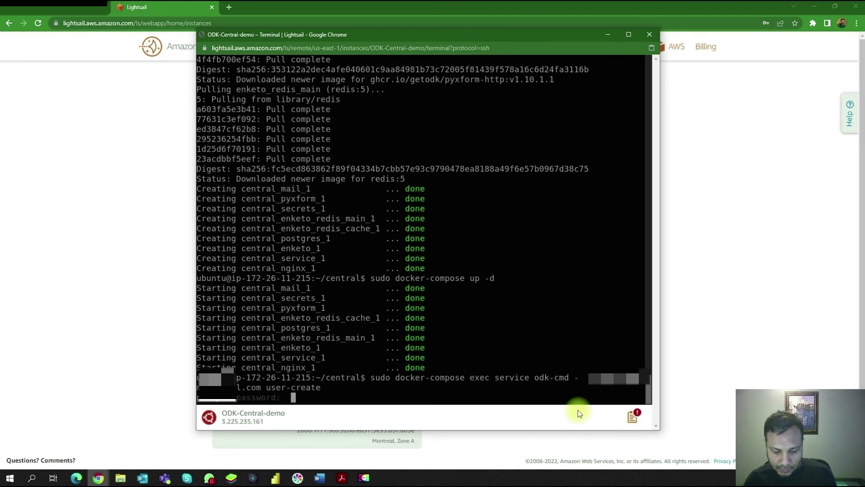
text(**)
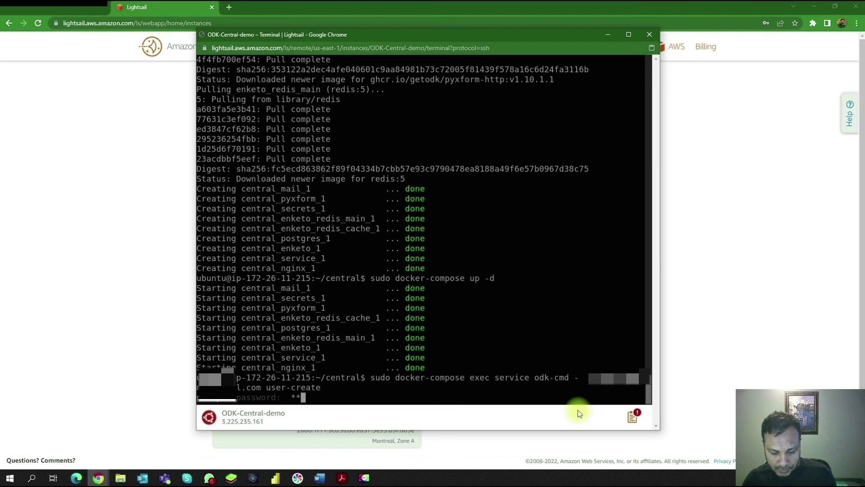
text(***)
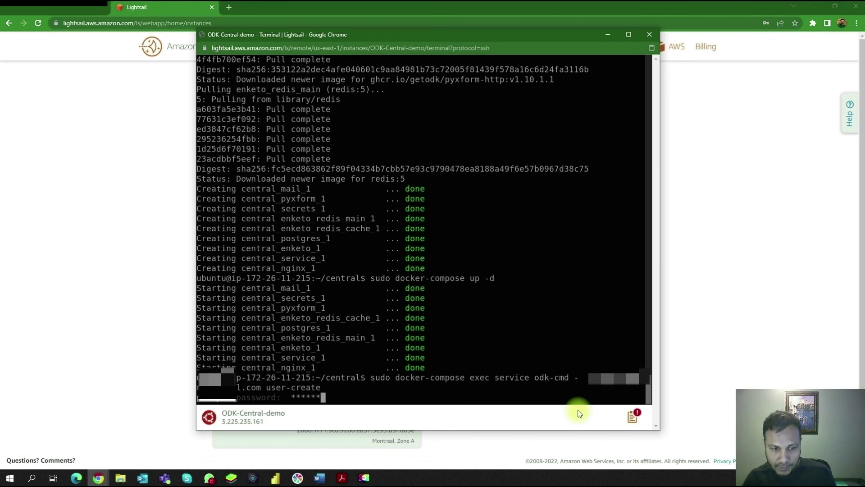
text(***)
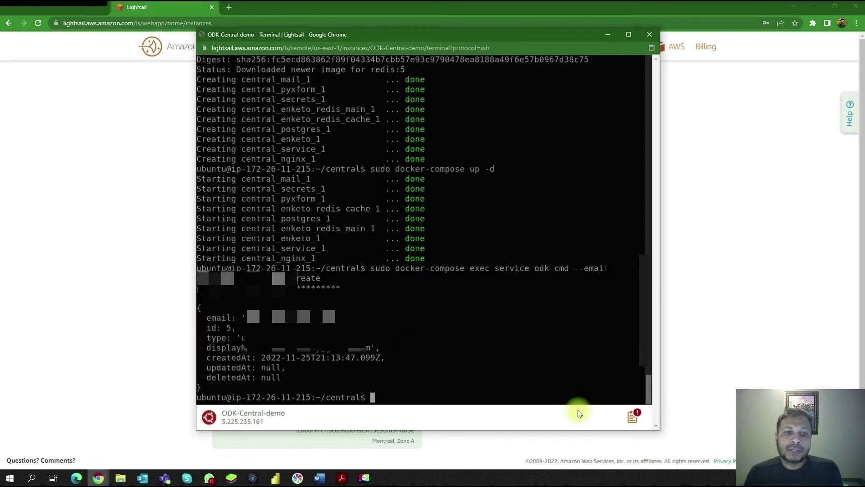
mouse_move(584, 417)
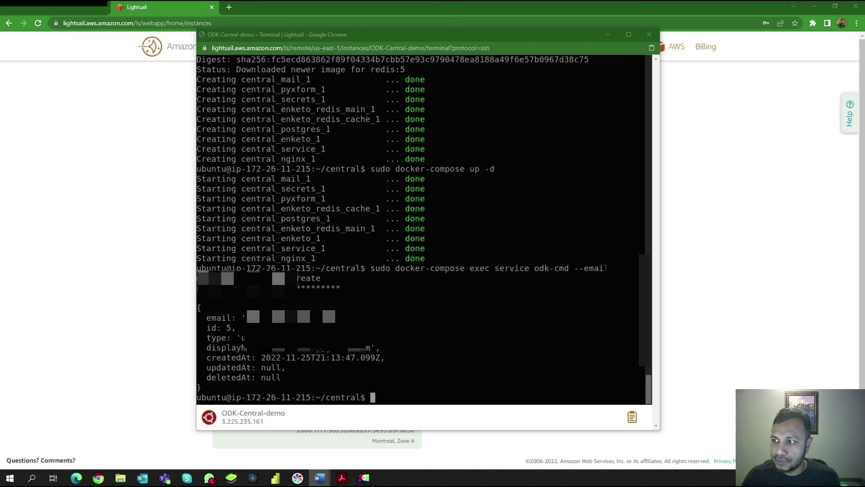
mouse_move(601, 389)
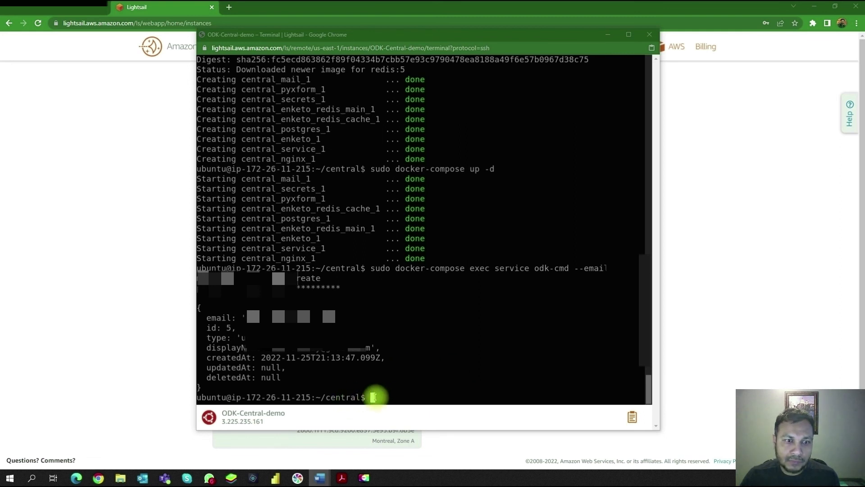
right_click(375, 398)
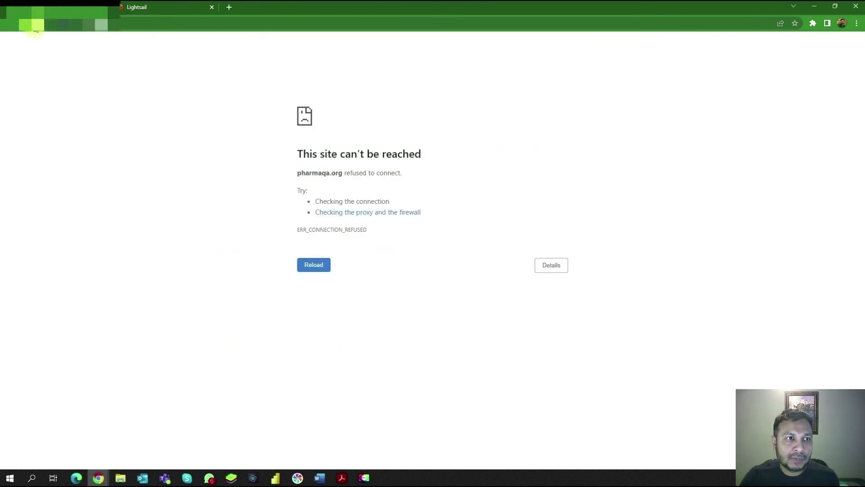
mouse_move(95, 93)
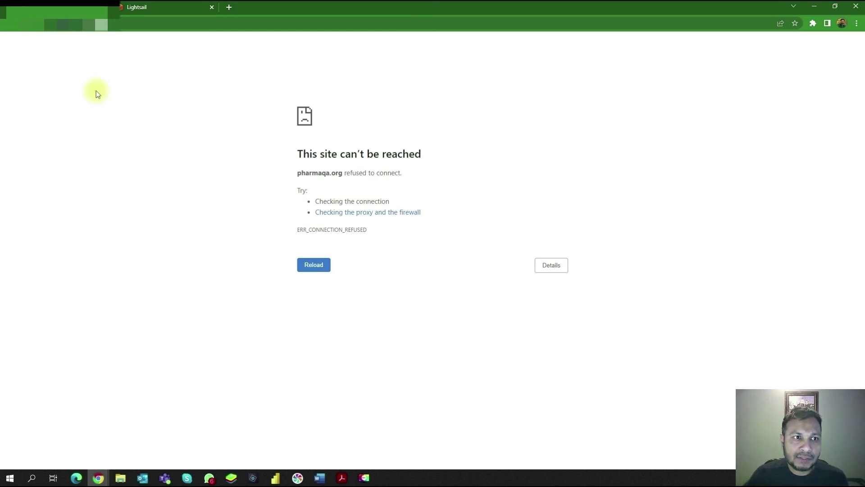
mouse_move(130, 190)
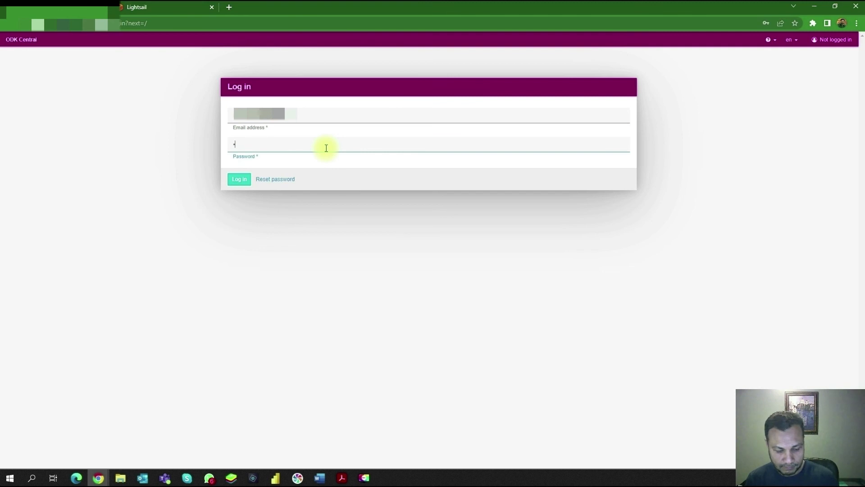
Enter the admin password and log in to the Central dashboard.
text(password)
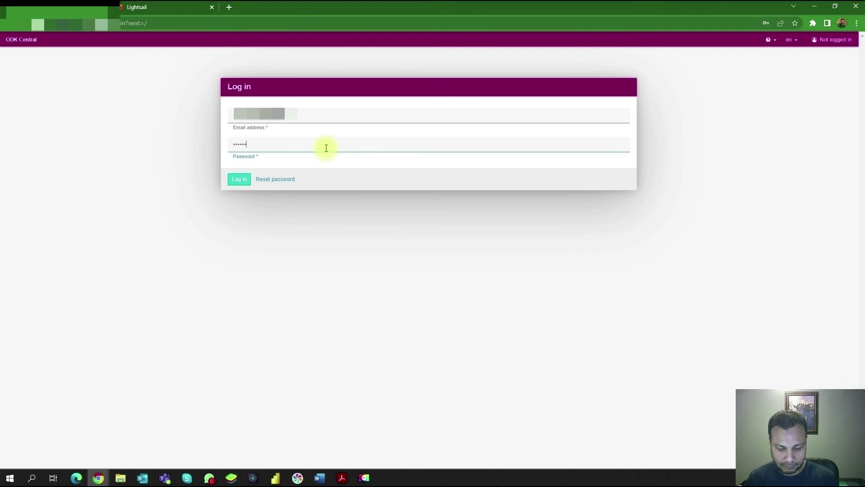
click(239, 179)
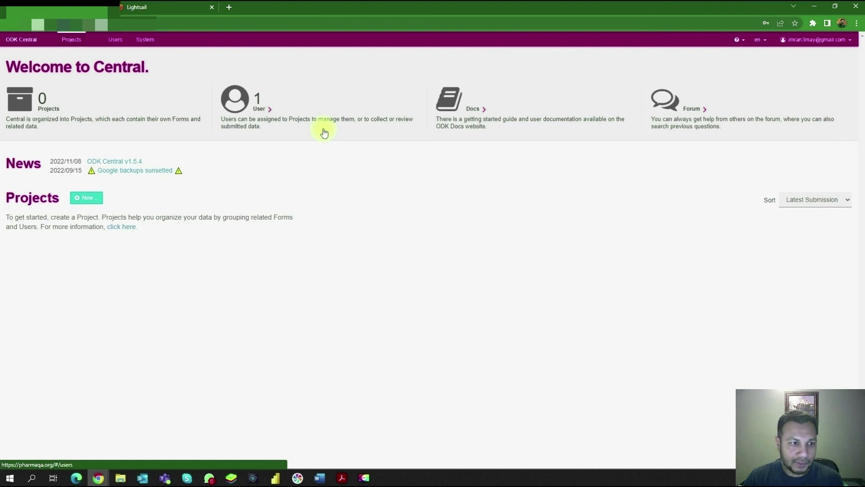
mouse_move(542, 369)
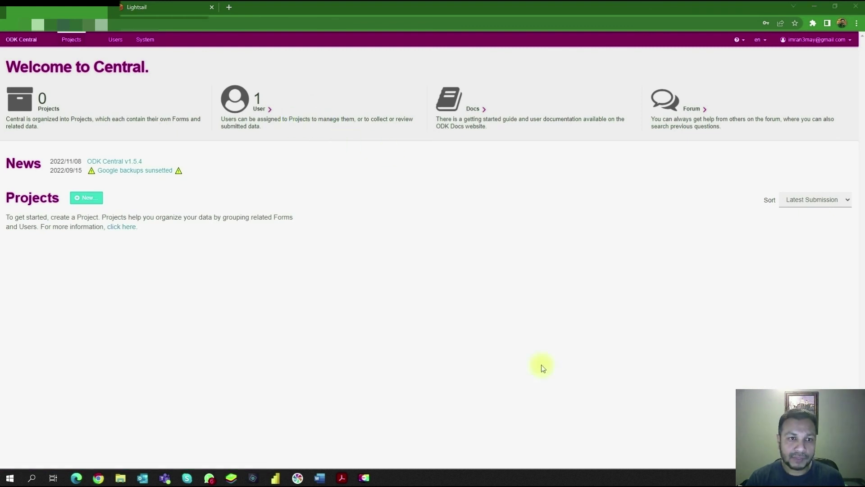